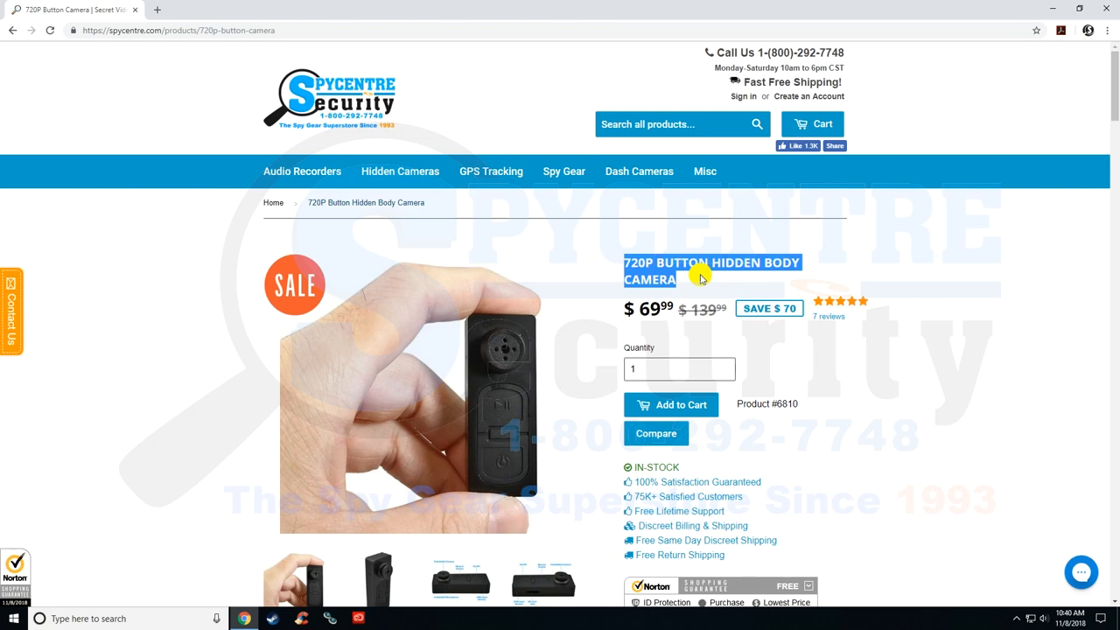
mouse_move(559, 362)
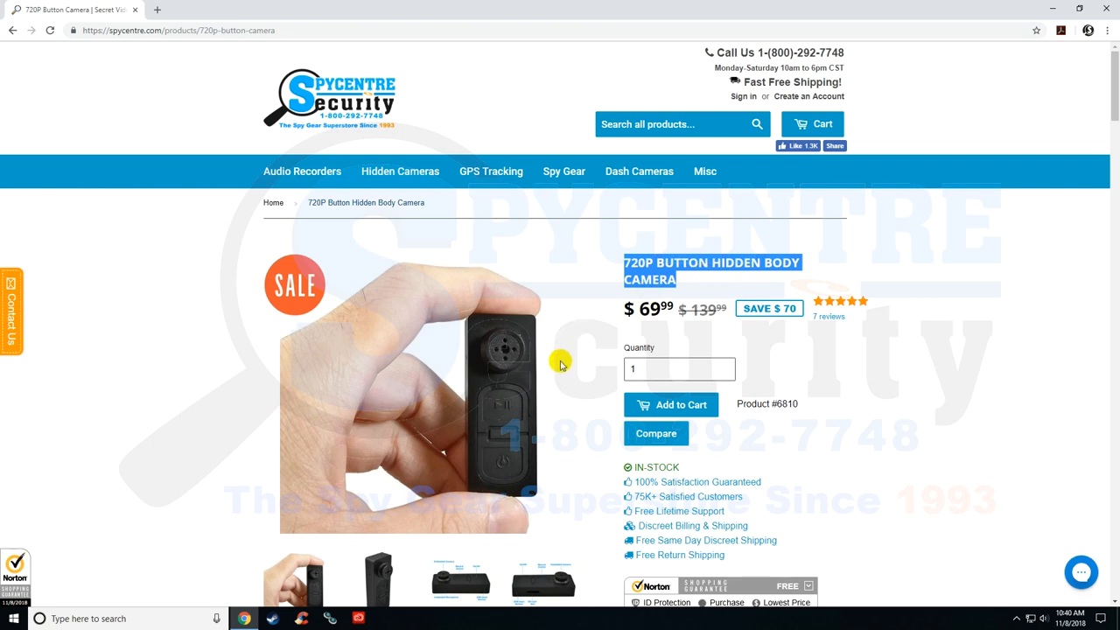
mouse_move(566, 370)
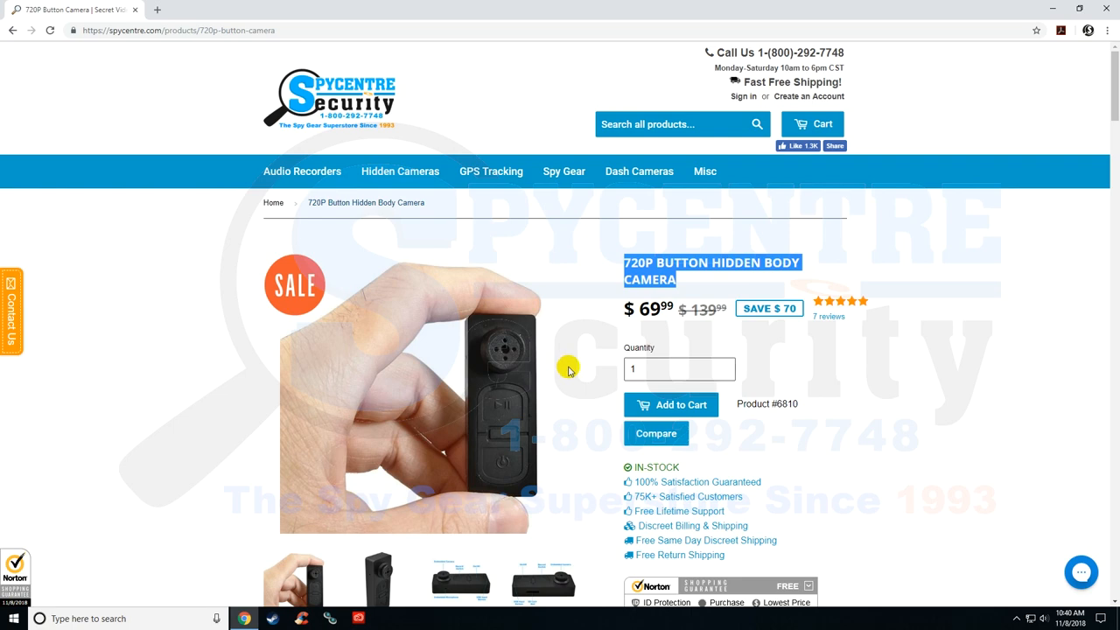
mouse_move(570, 361)
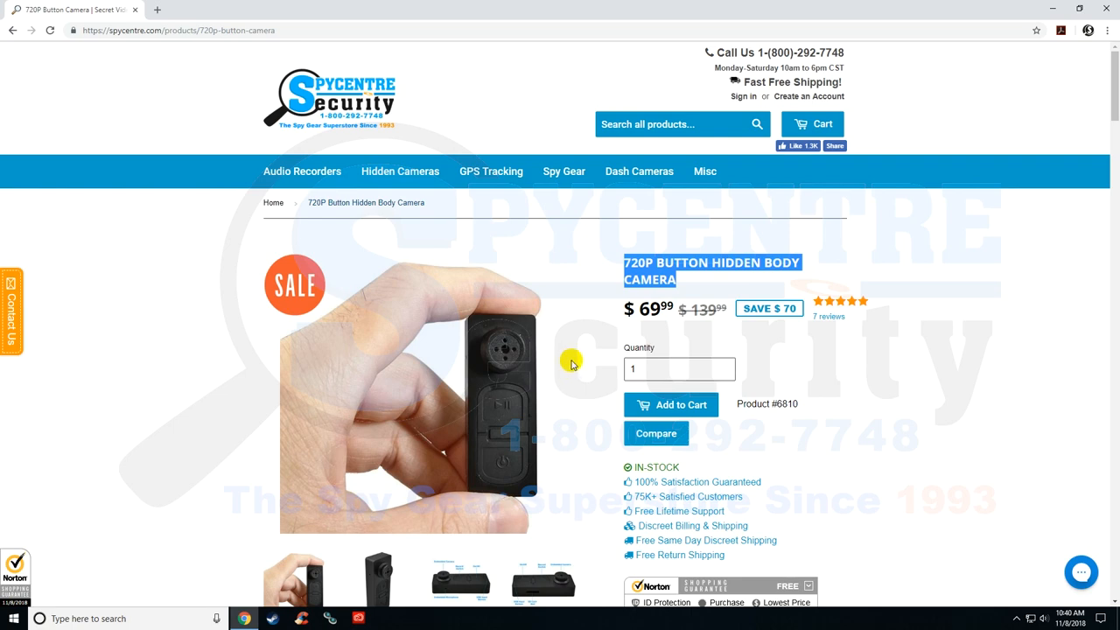
mouse_move(699, 298)
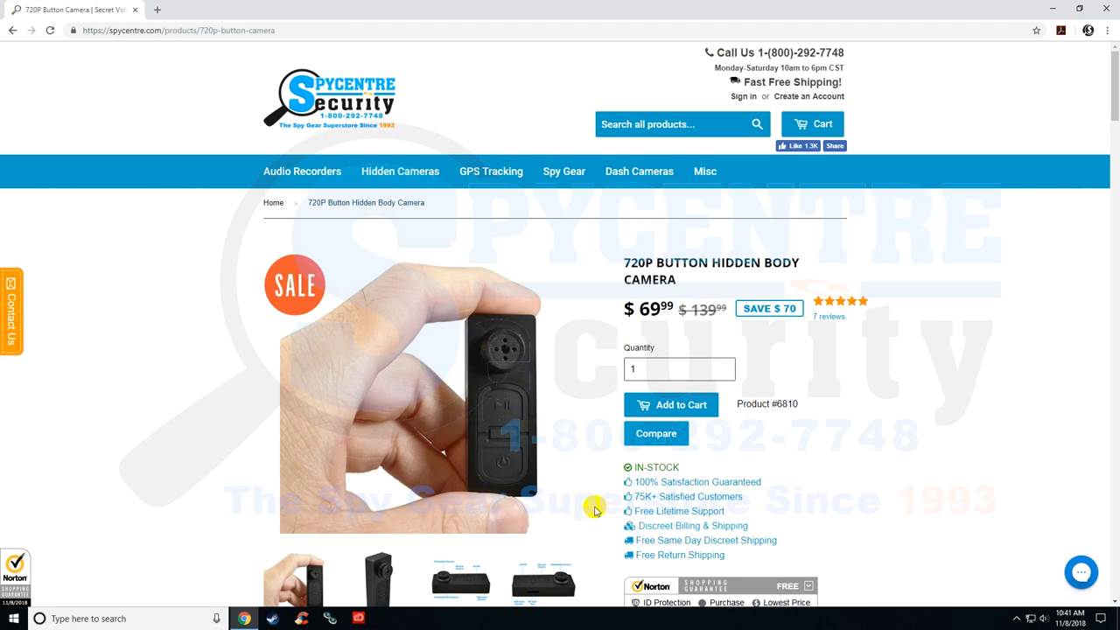
mouse_move(567, 375)
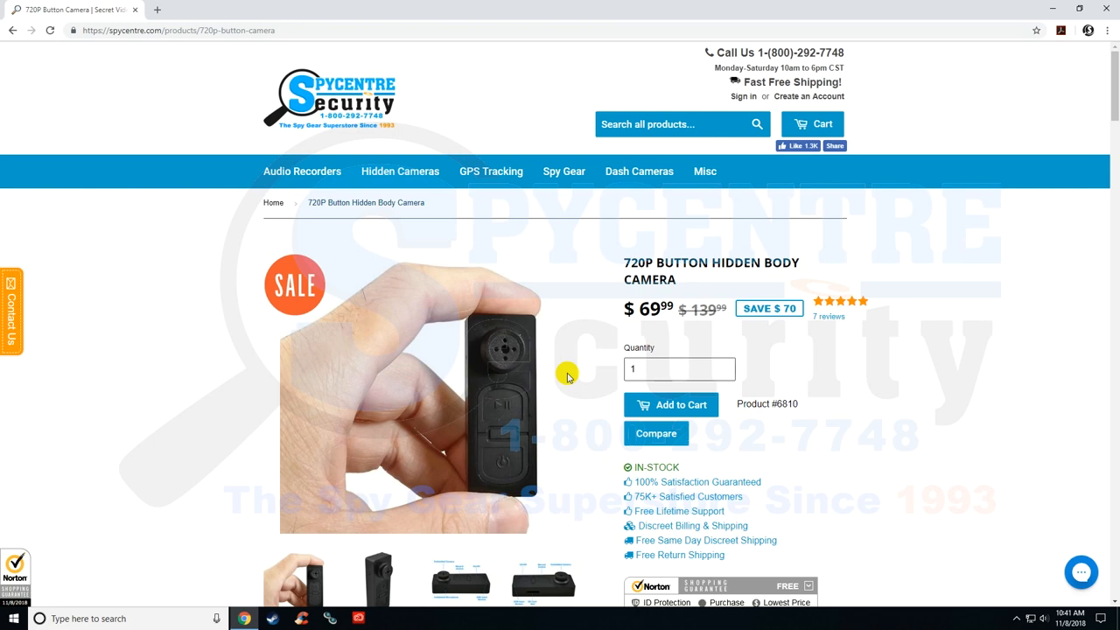
mouse_move(652, 277)
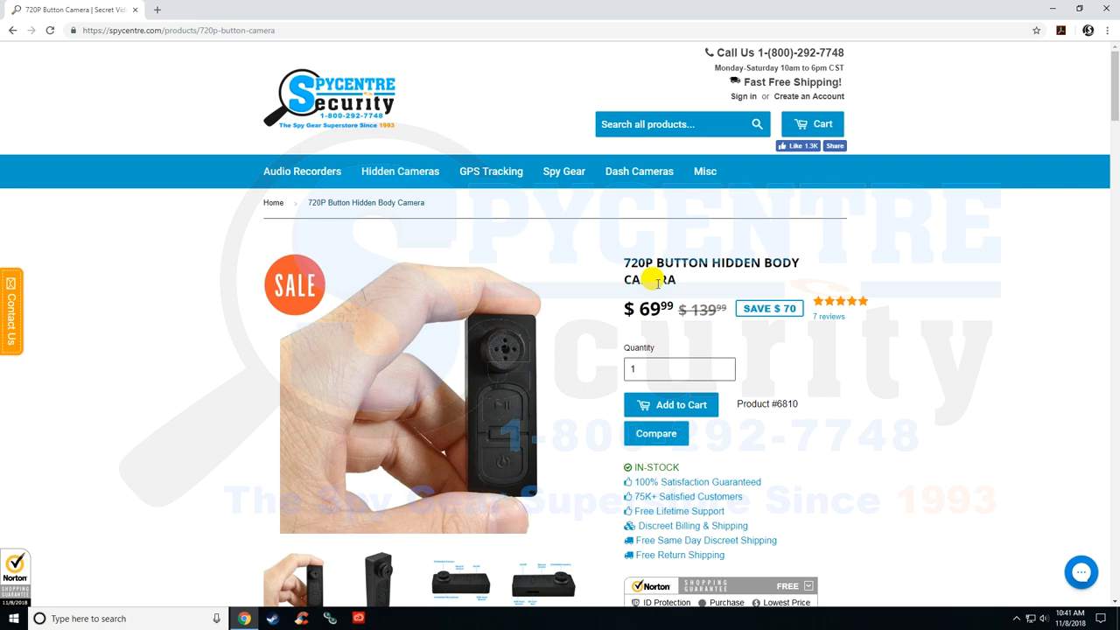
mouse_move(1056, 6)
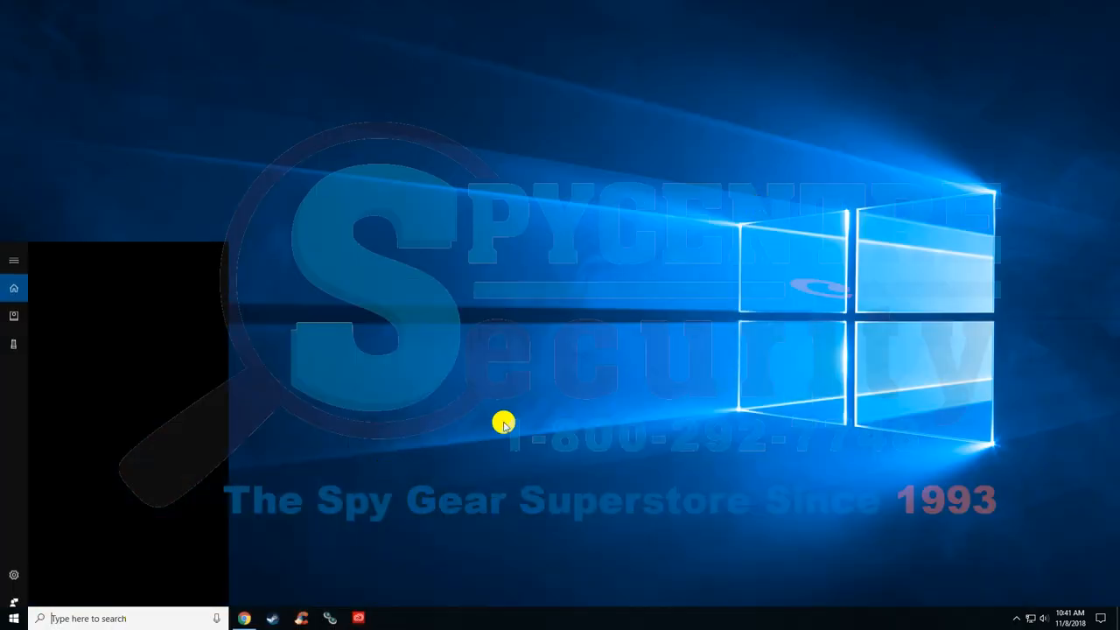
- From This PC, browse USB Drive (D:) > DCIM > 100MEDIA > 00 and select SUNP0000
type("this pc")
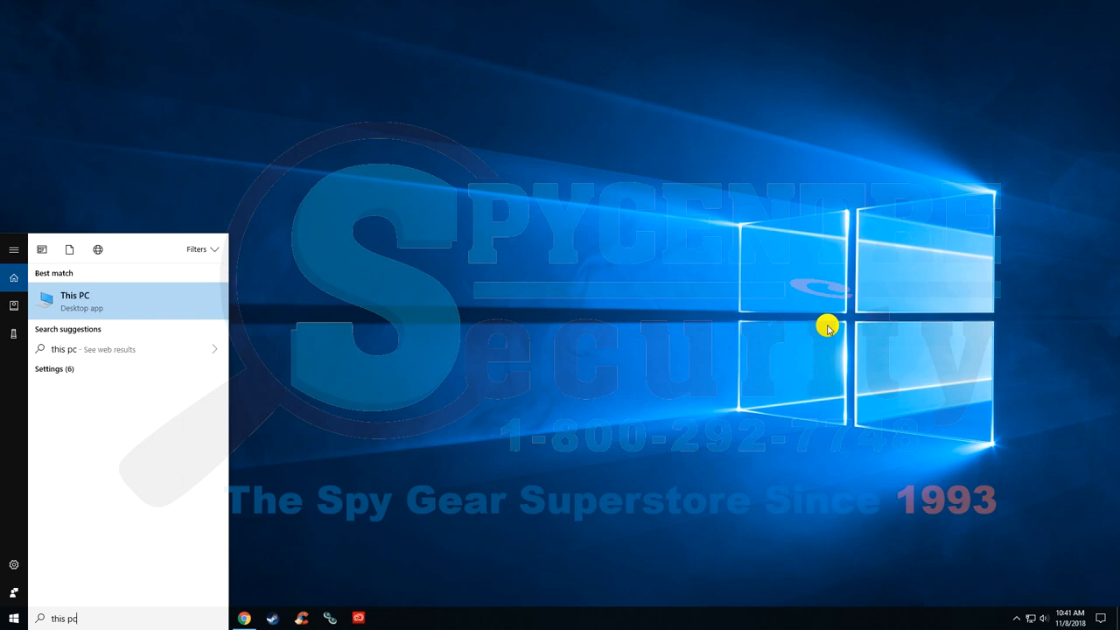
left_click(75, 301)
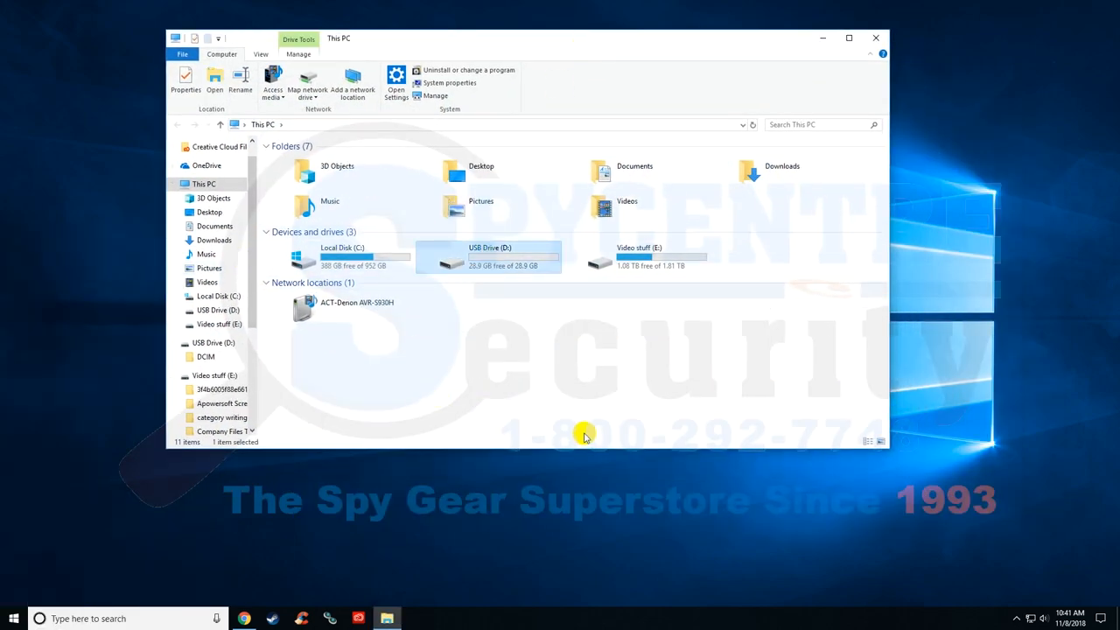
double_click(489, 256)
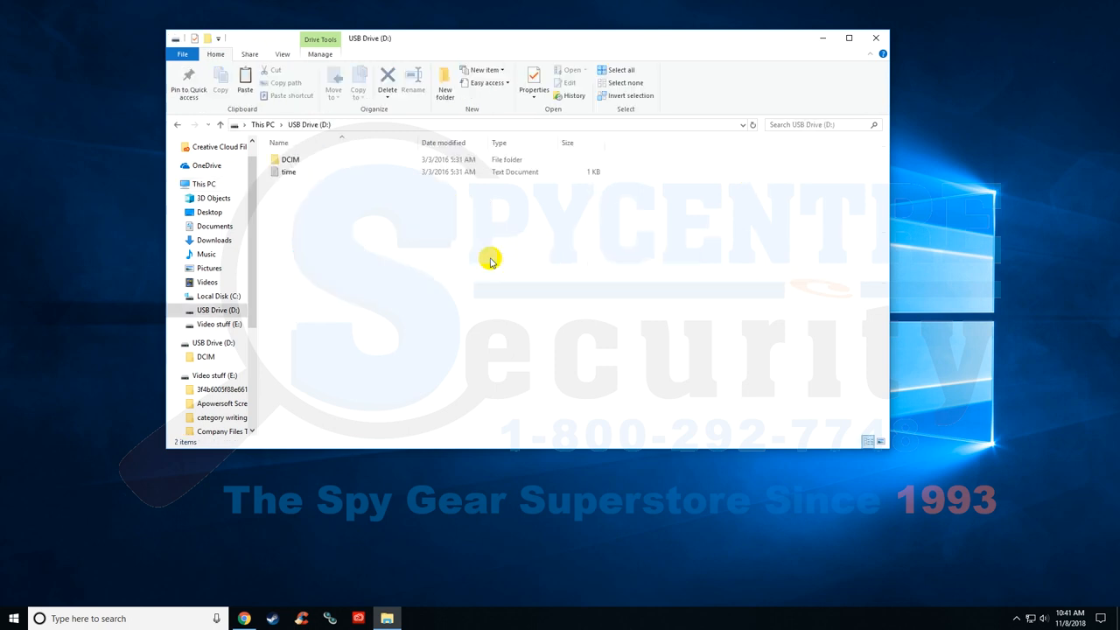
double_click(291, 159)
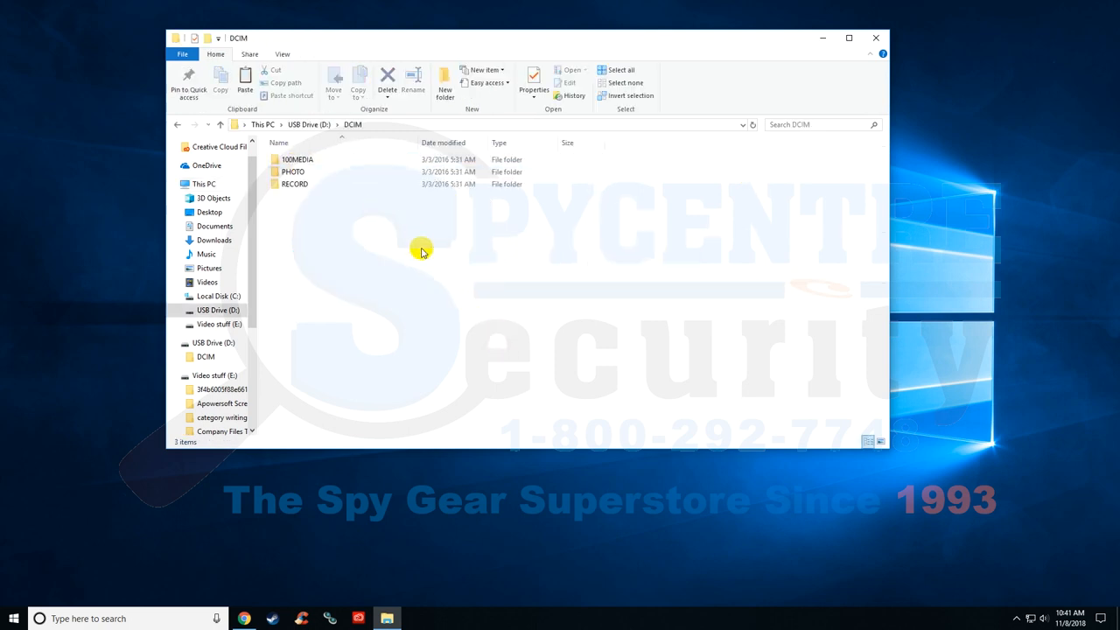
double_click(297, 159)
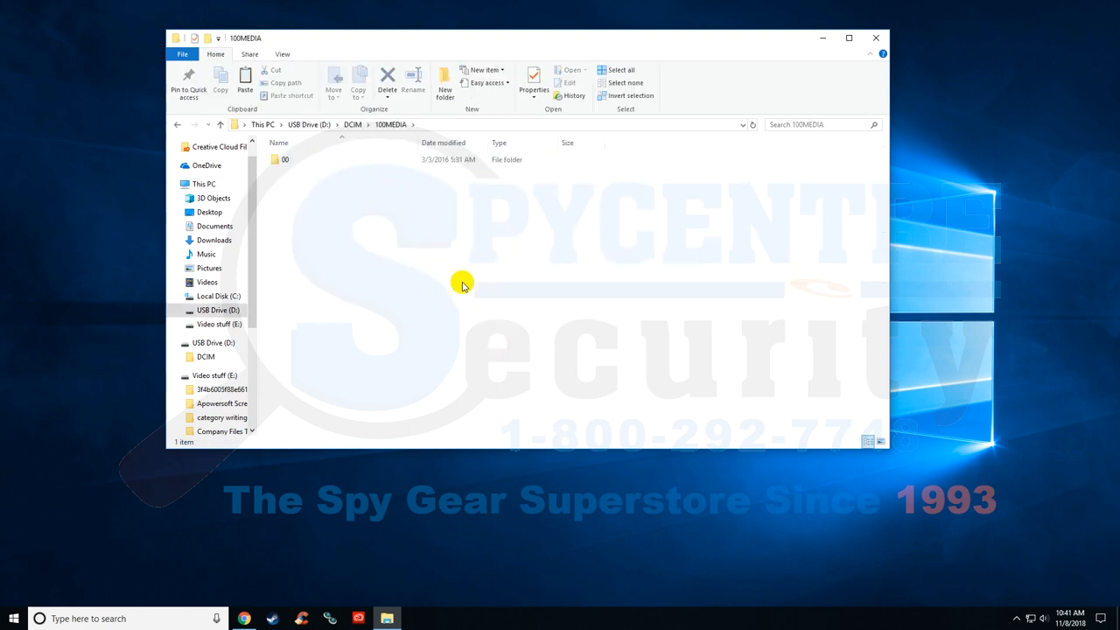
double_click(285, 159)
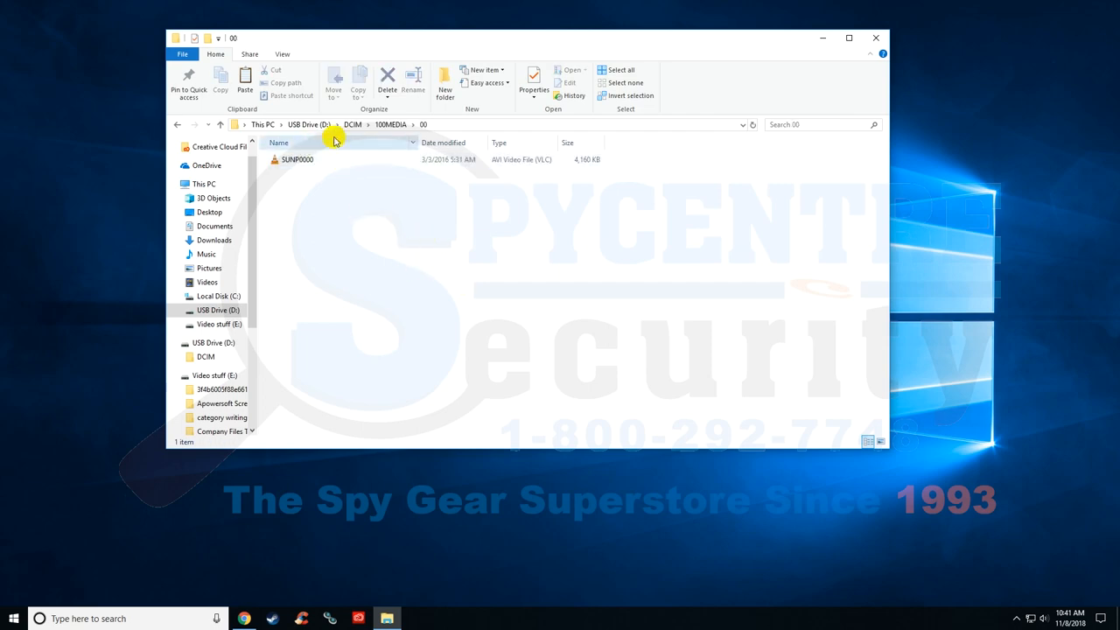
left_click(298, 159)
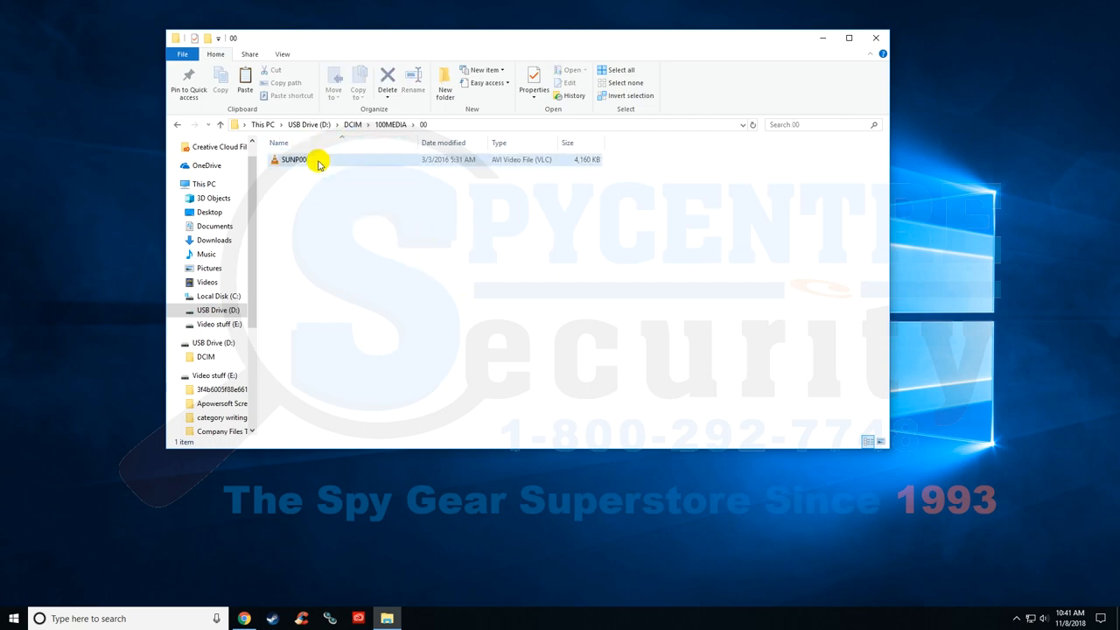
double_click(294, 159)
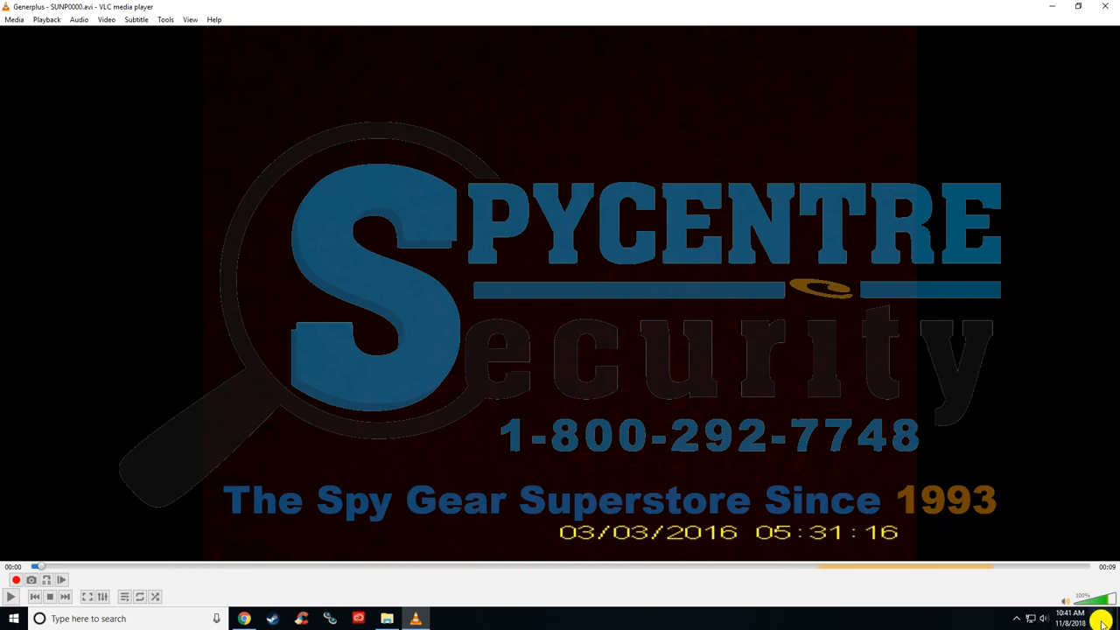
left_click(1071, 618)
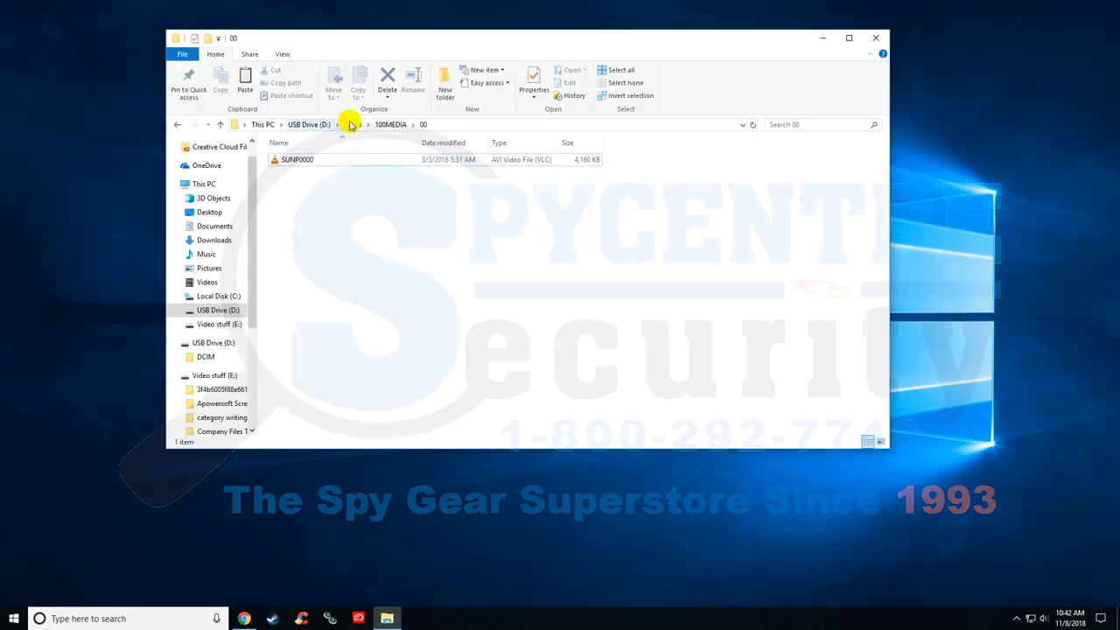
- Return to the camera product page and read its FAQ on setting the time and date
left_click(352, 124)
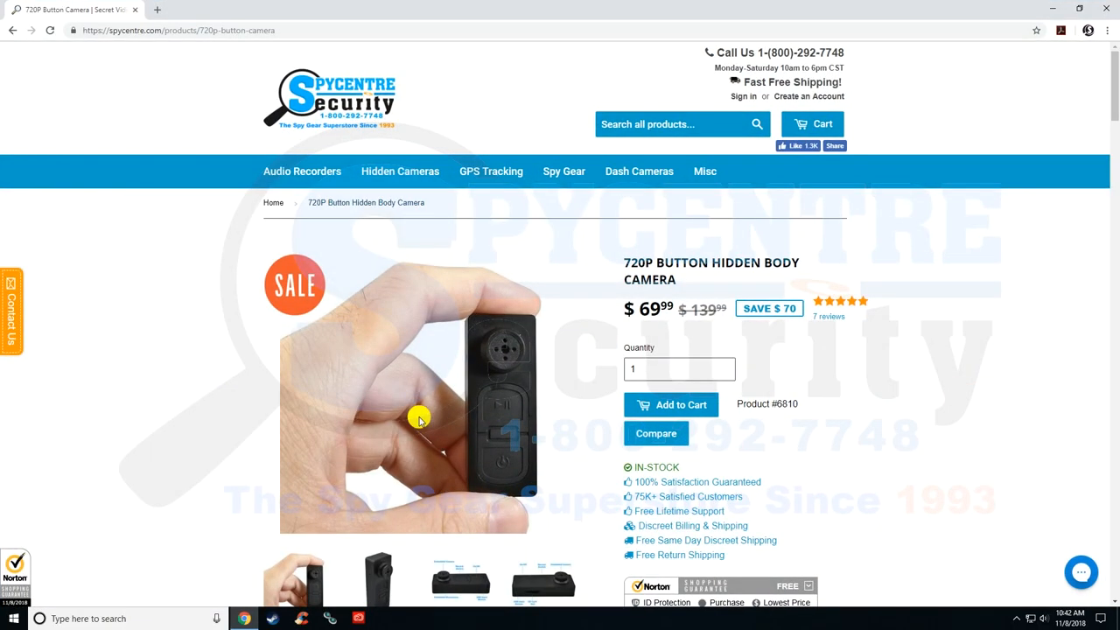
mouse_move(470, 335)
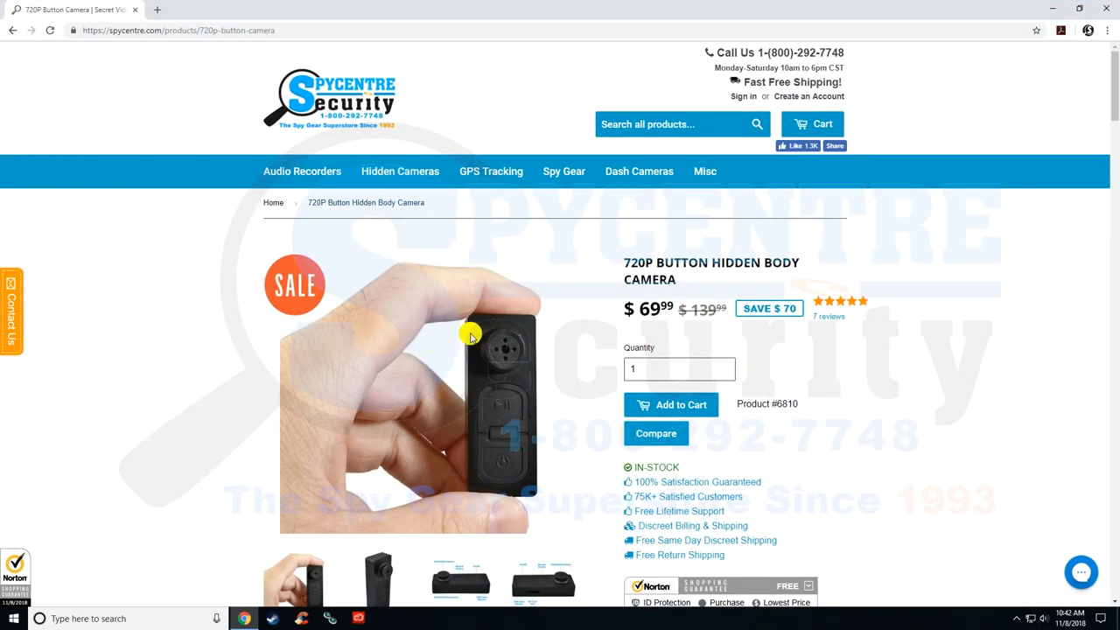
scroll("down", 3)
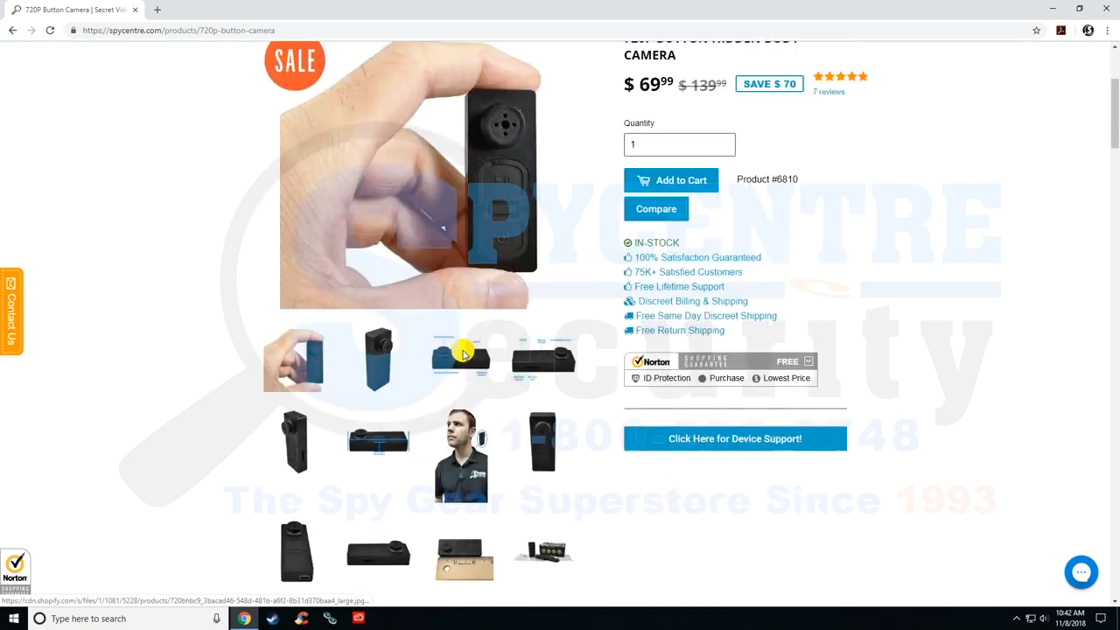
scroll("down", 3)
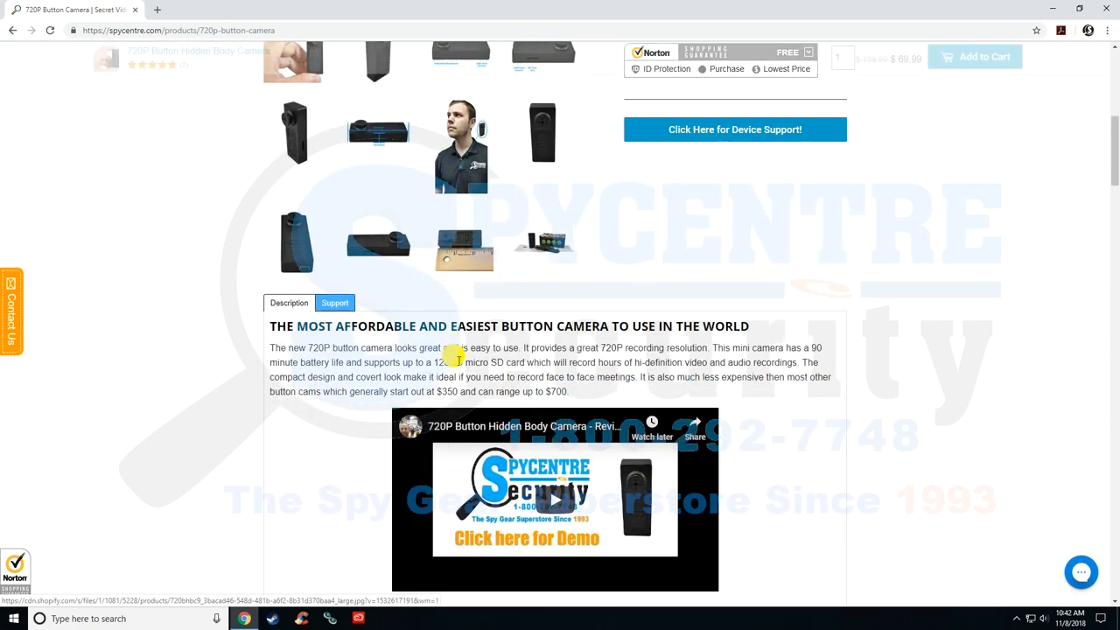
scroll("down", 3)
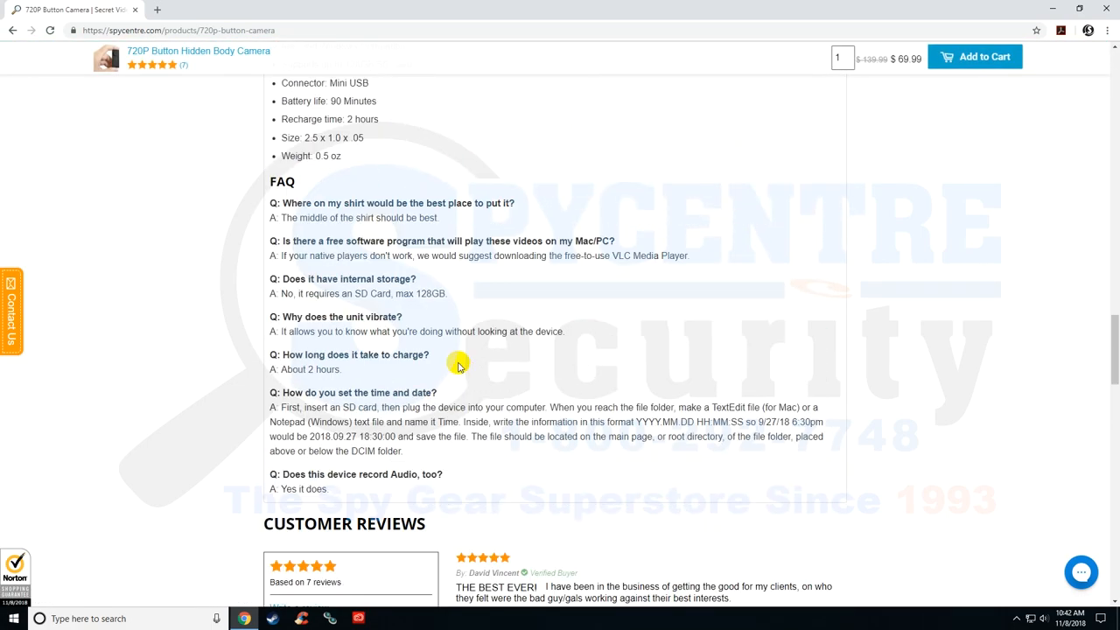
mouse_move(284, 388)
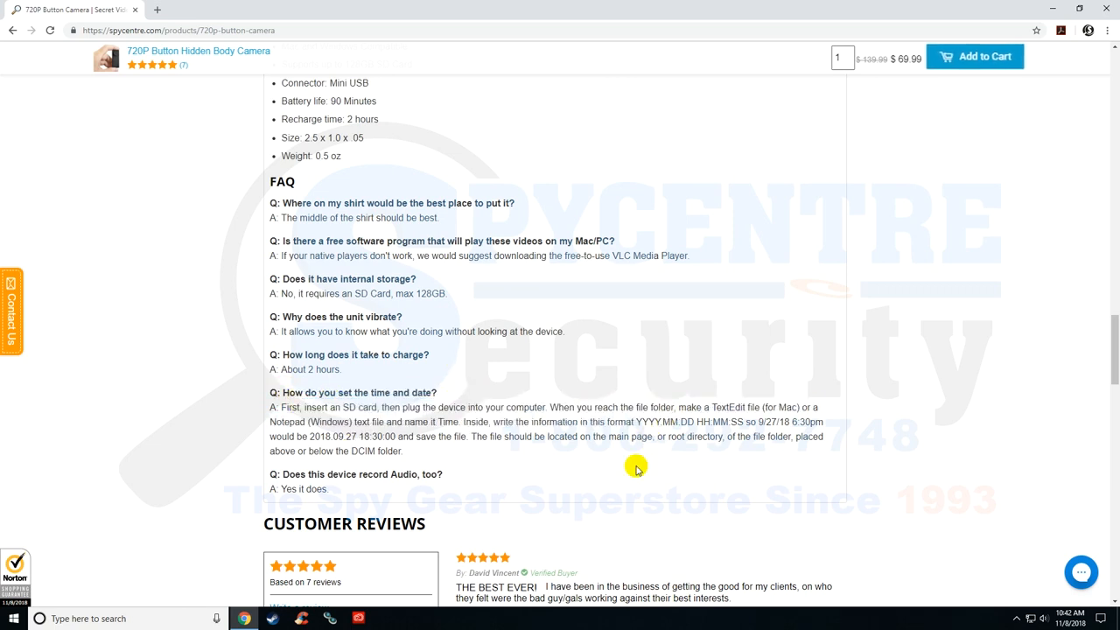
left_click_drag(270, 392, 411, 405)
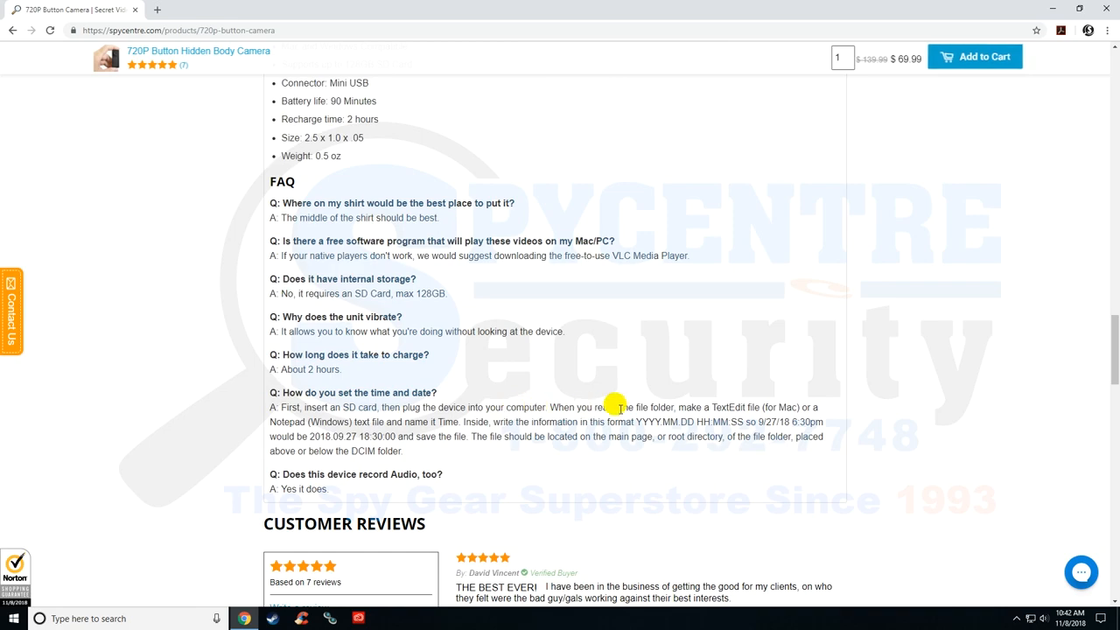
scroll("up", 3)
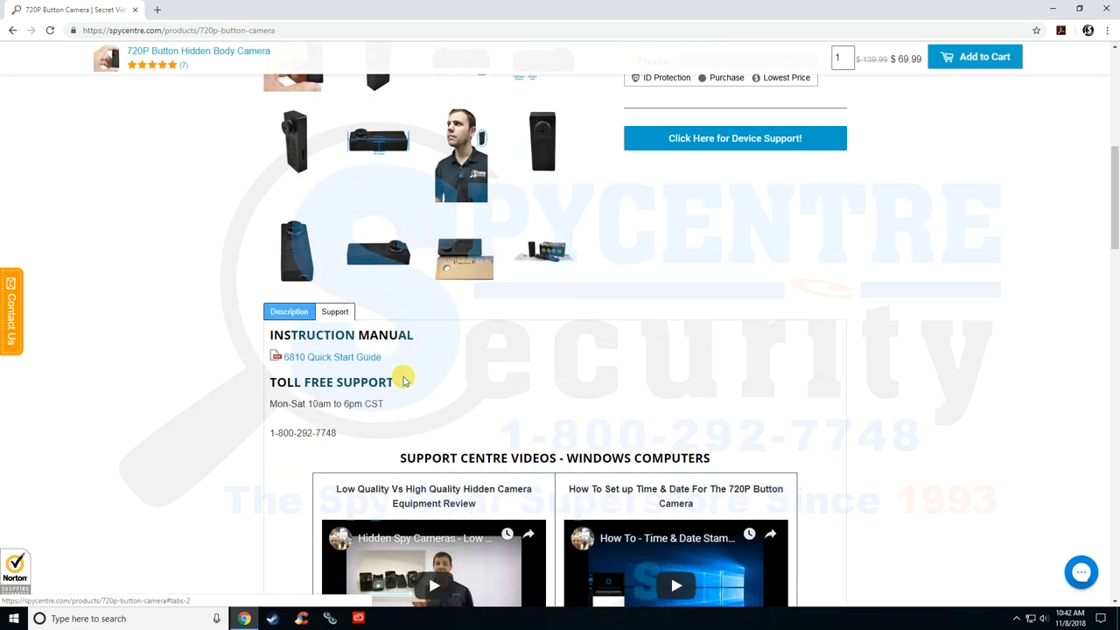
- Open the 6810 Quick Start Guide PDF link from the Support section
left_click(332, 357)
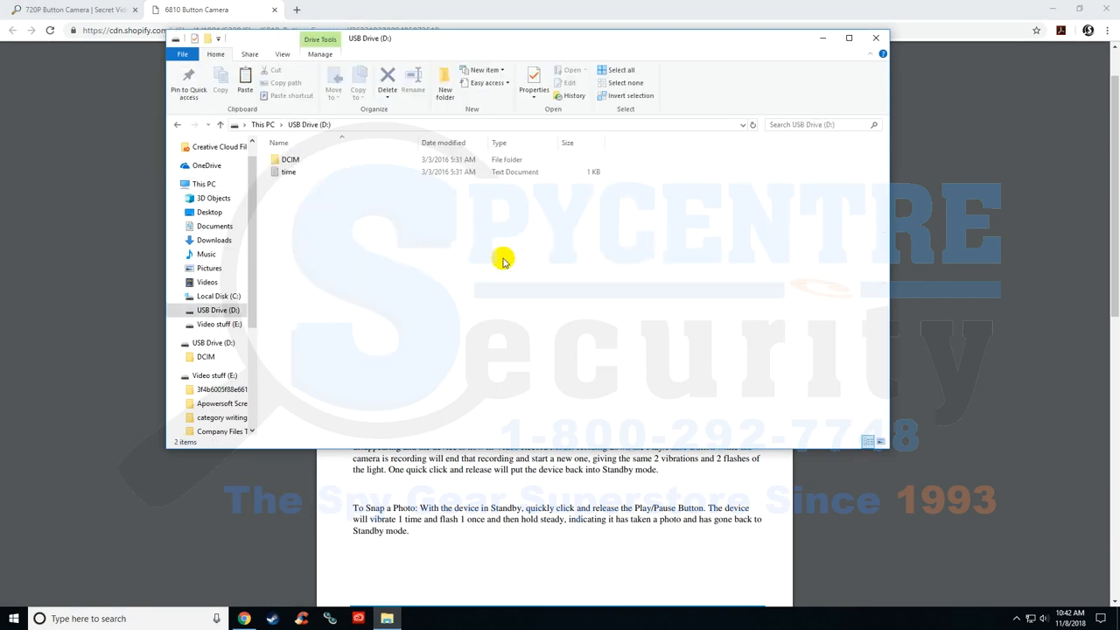
- Select the time text file on USB Drive (D:) and open it in Notepad
left_click(289, 172)
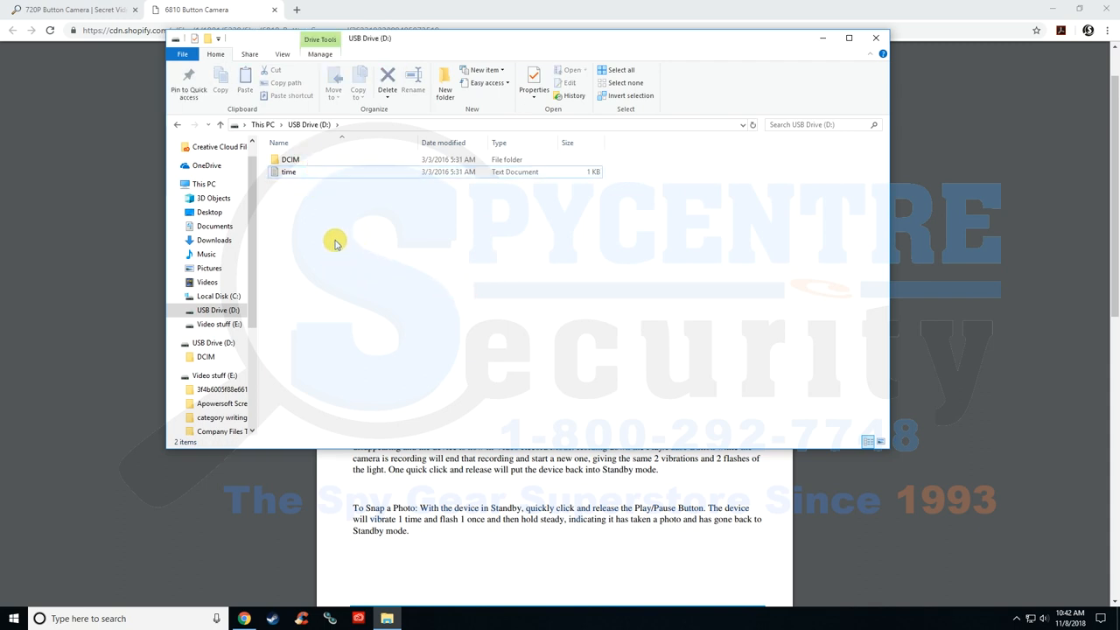
left_click(288, 171)
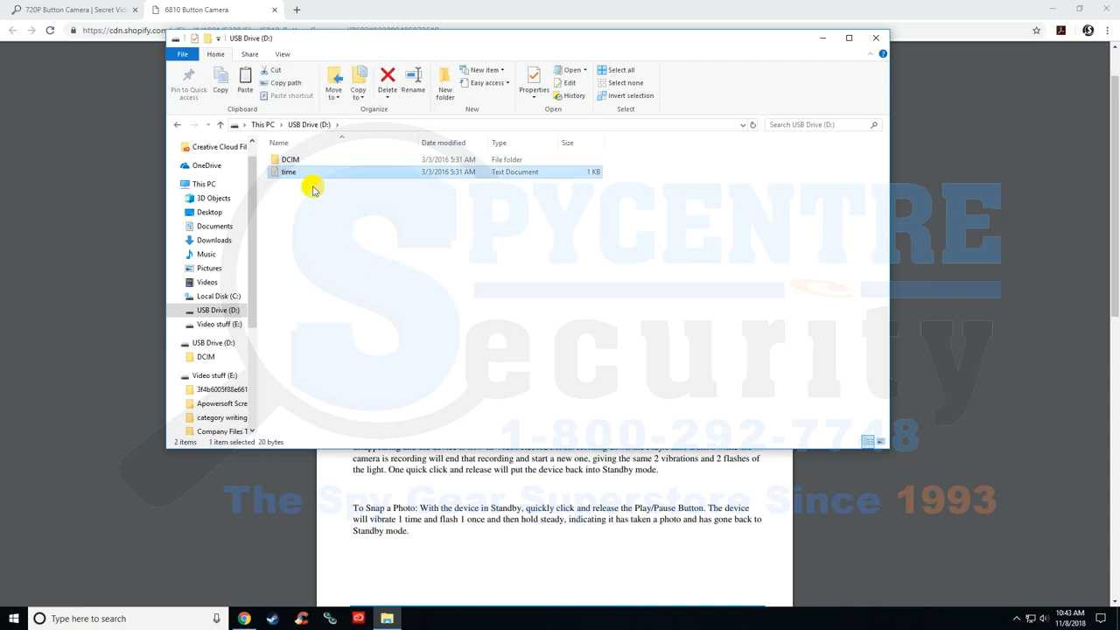
mouse_move(335, 213)
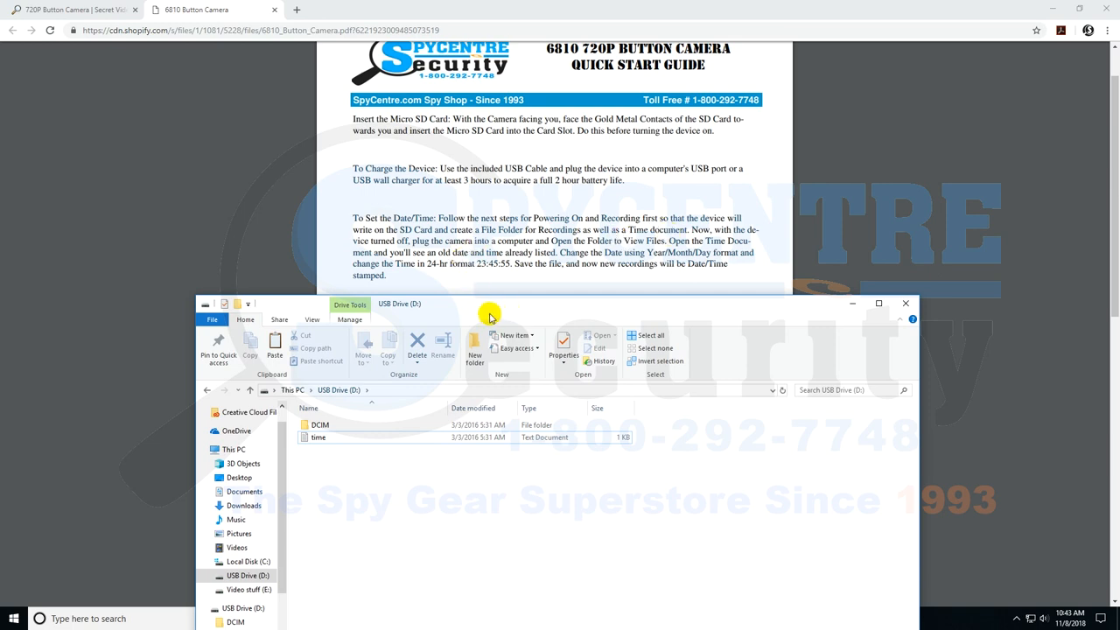
double_click(319, 436)
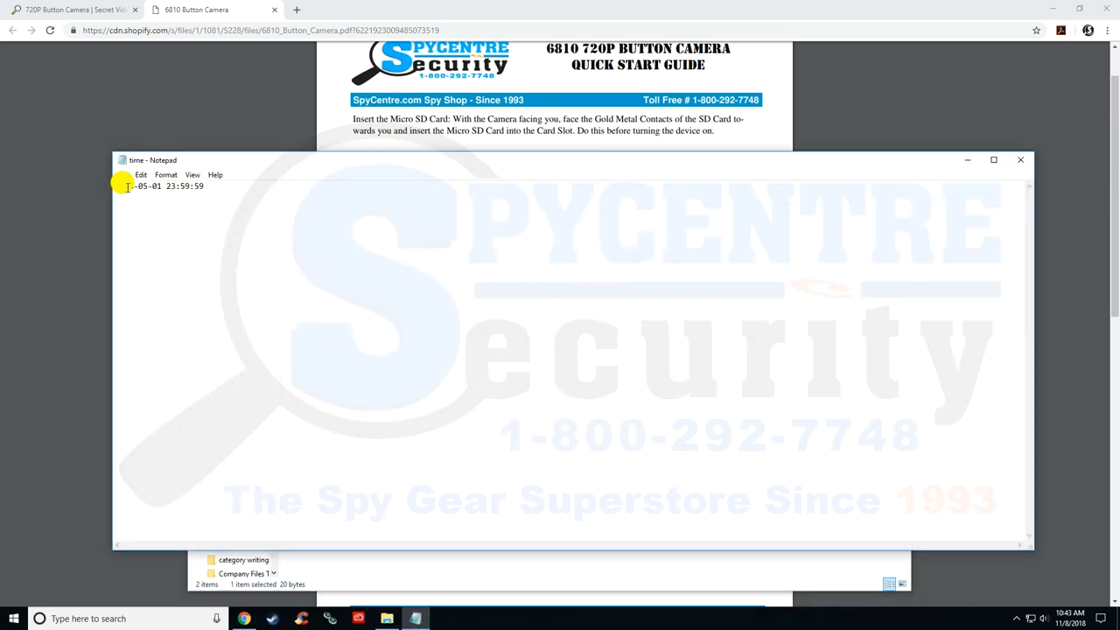
type("2018-11-08 10:43:59")
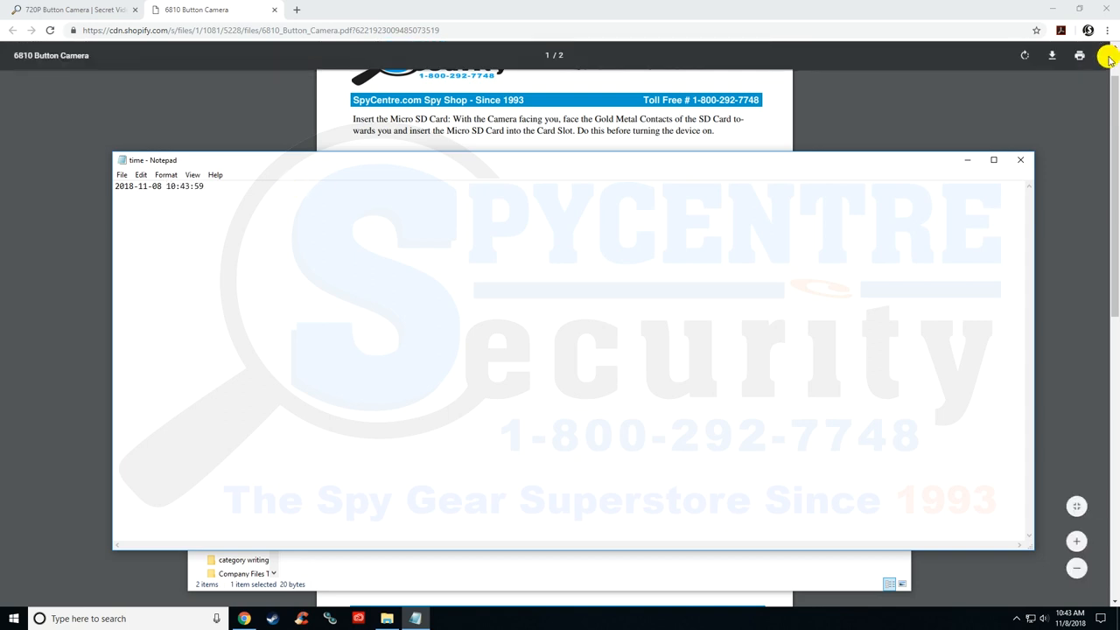
left_click(1087, 619)
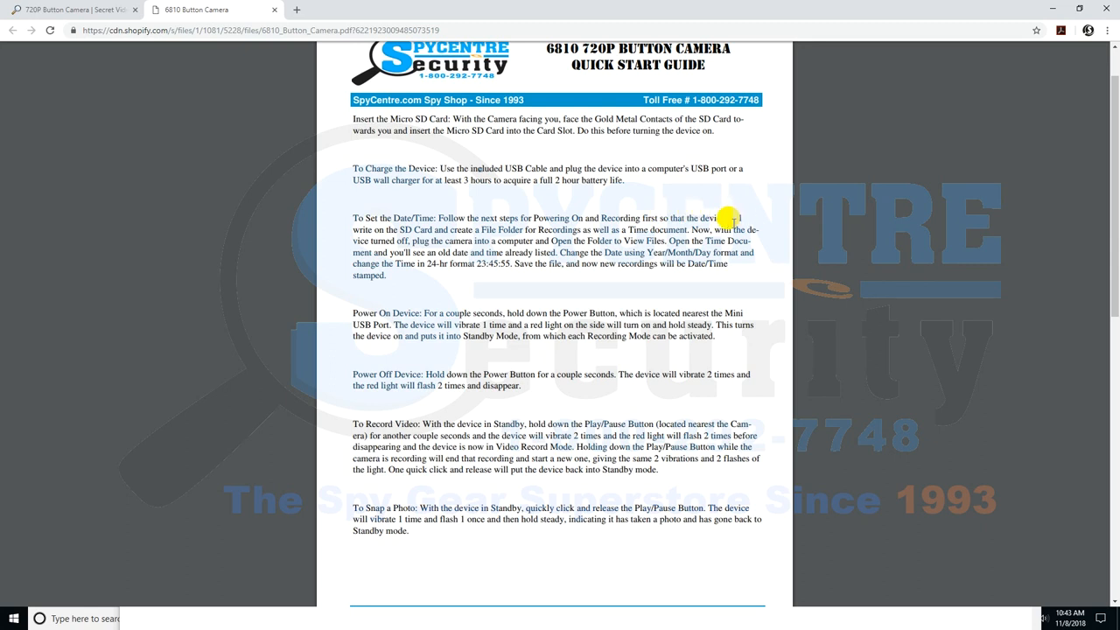
mouse_move(570, 226)
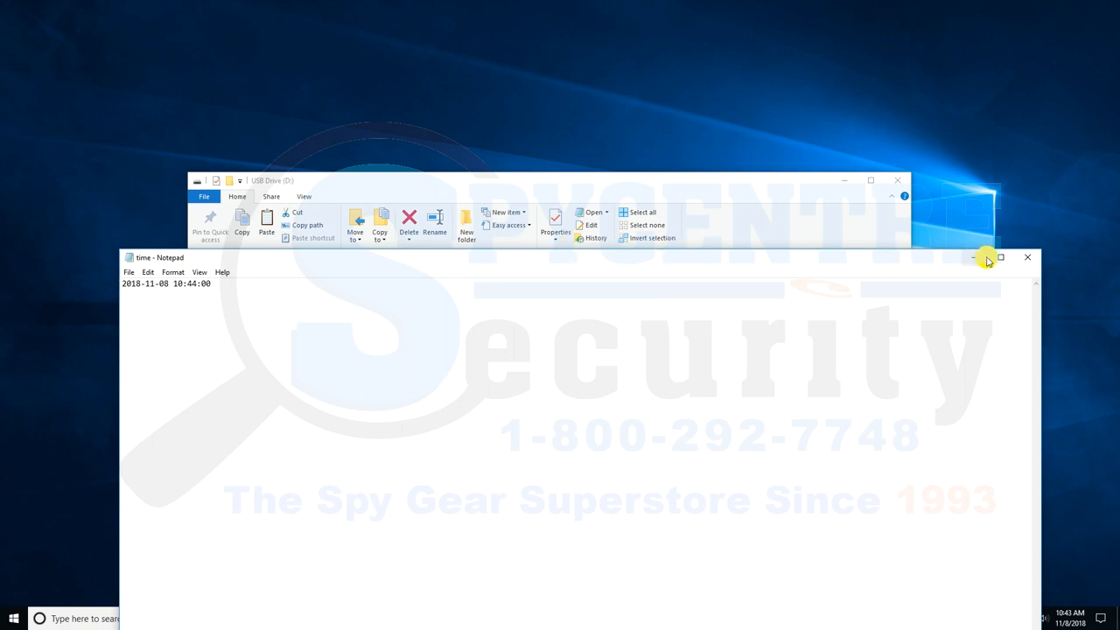
- Close Notepad, saving the changes to D:\time.txt
left_click(1027, 257)
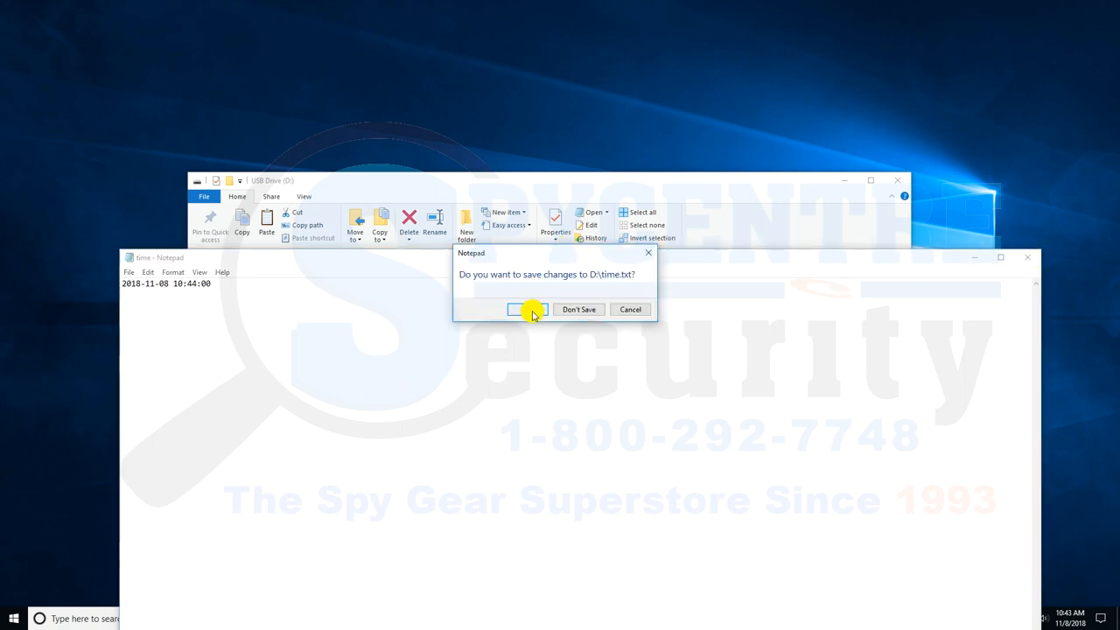
left_click(525, 309)
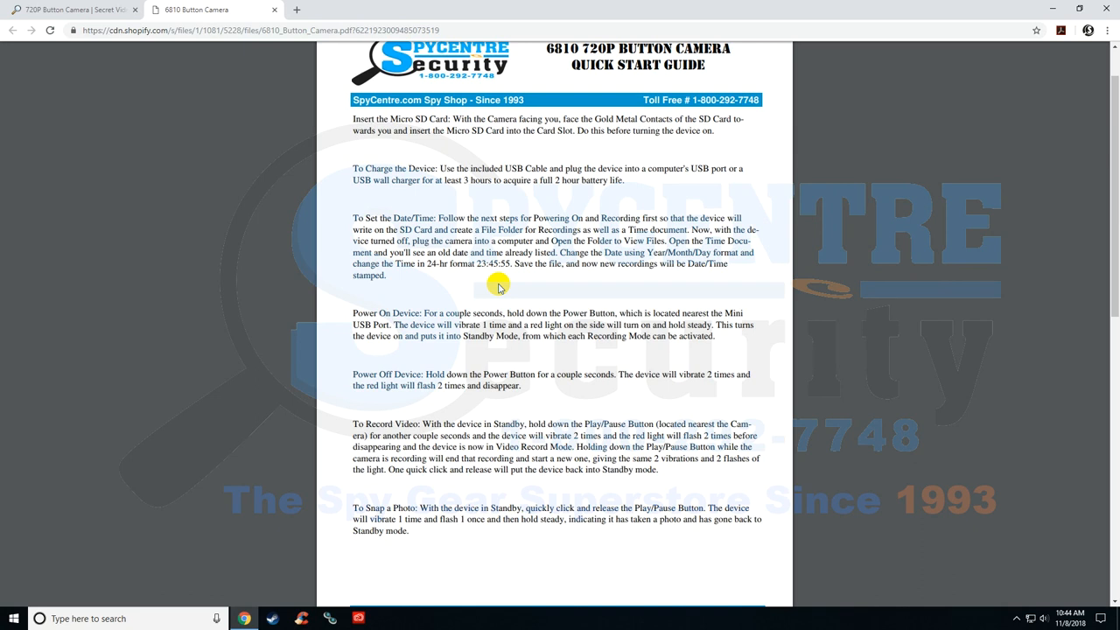
mouse_move(895, 181)
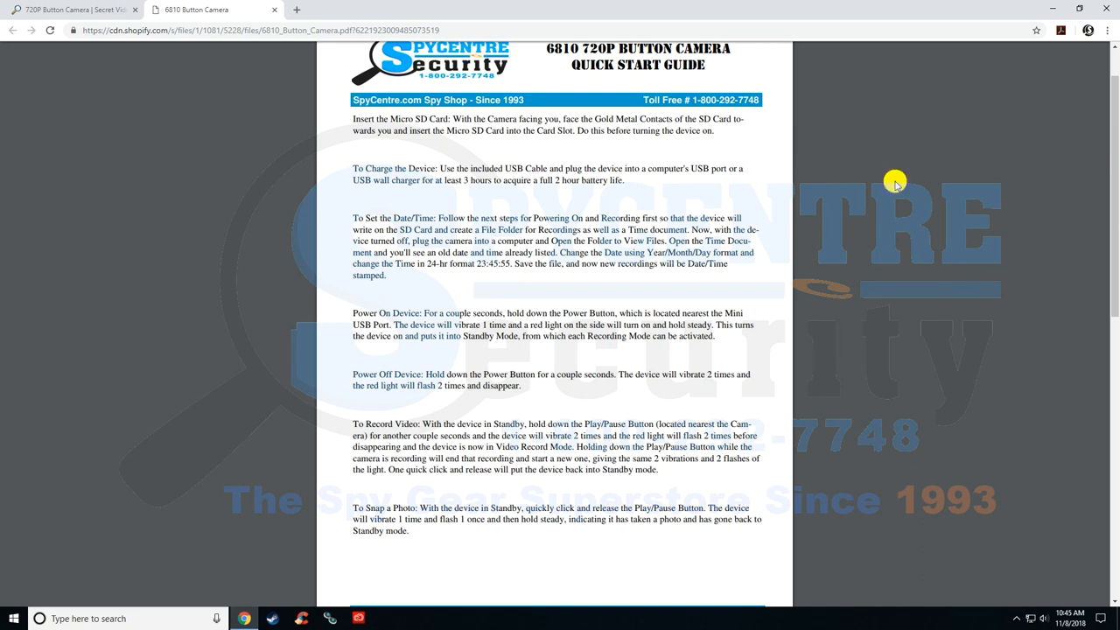
mouse_move(809, 234)
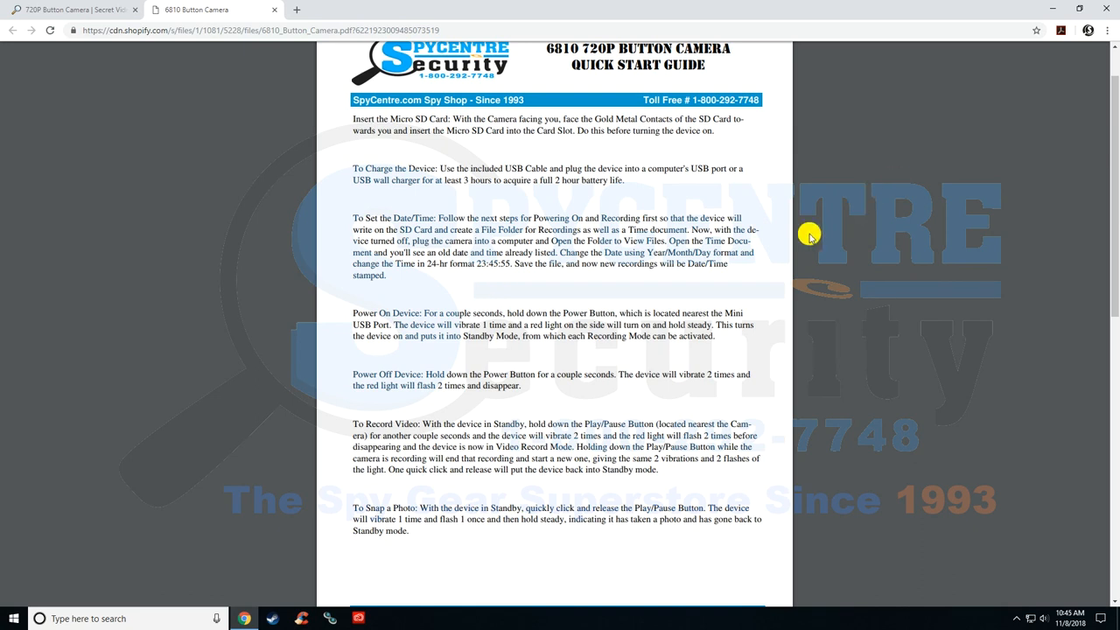
mouse_move(638, 280)
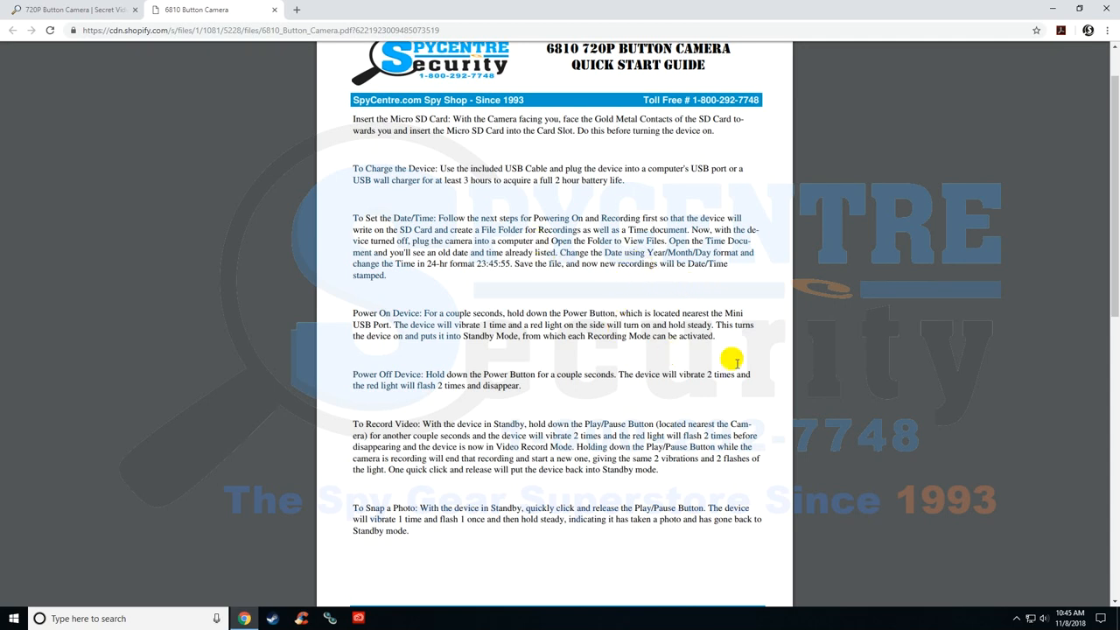
mouse_move(481, 416)
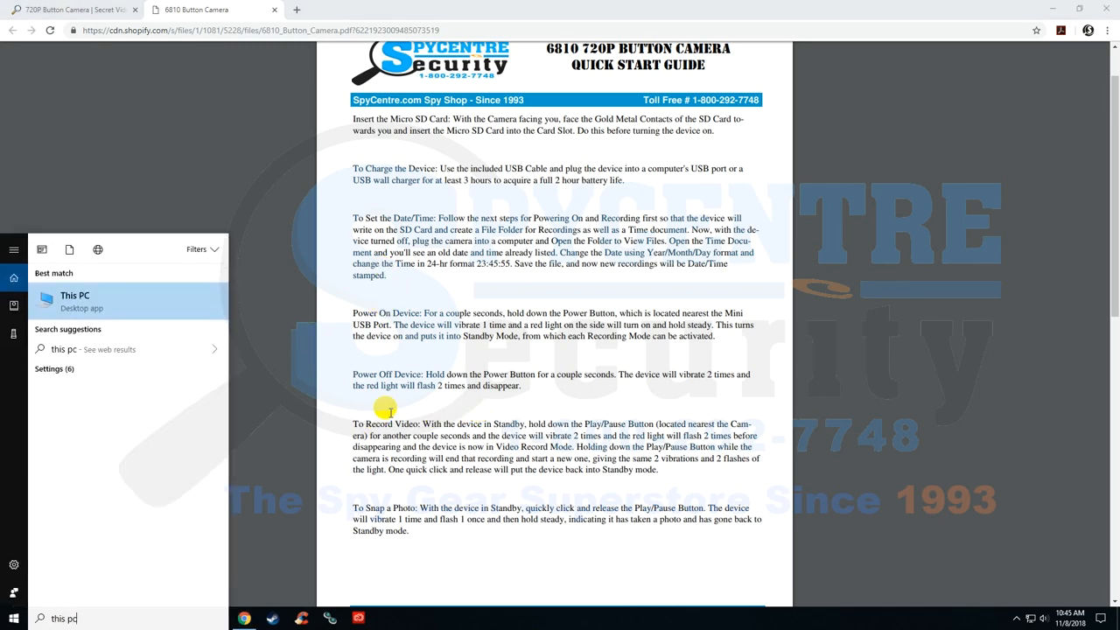
- Browse USB Drive (D:) to the 00 recordings folder and play the new SUNP0001 video
left_click(75, 295)
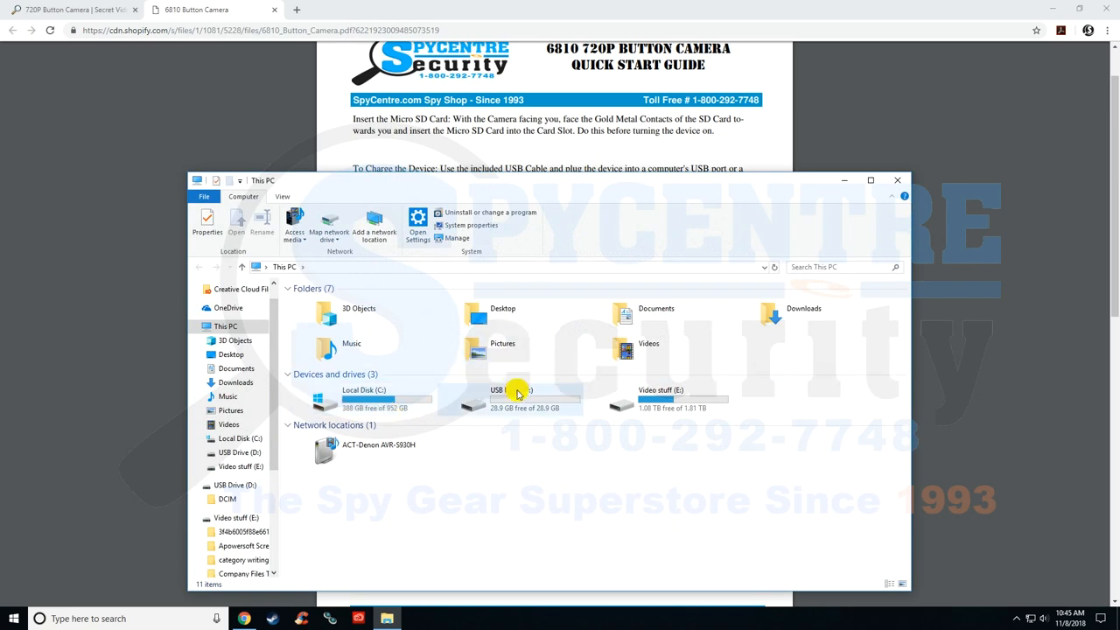
double_click(517, 398)
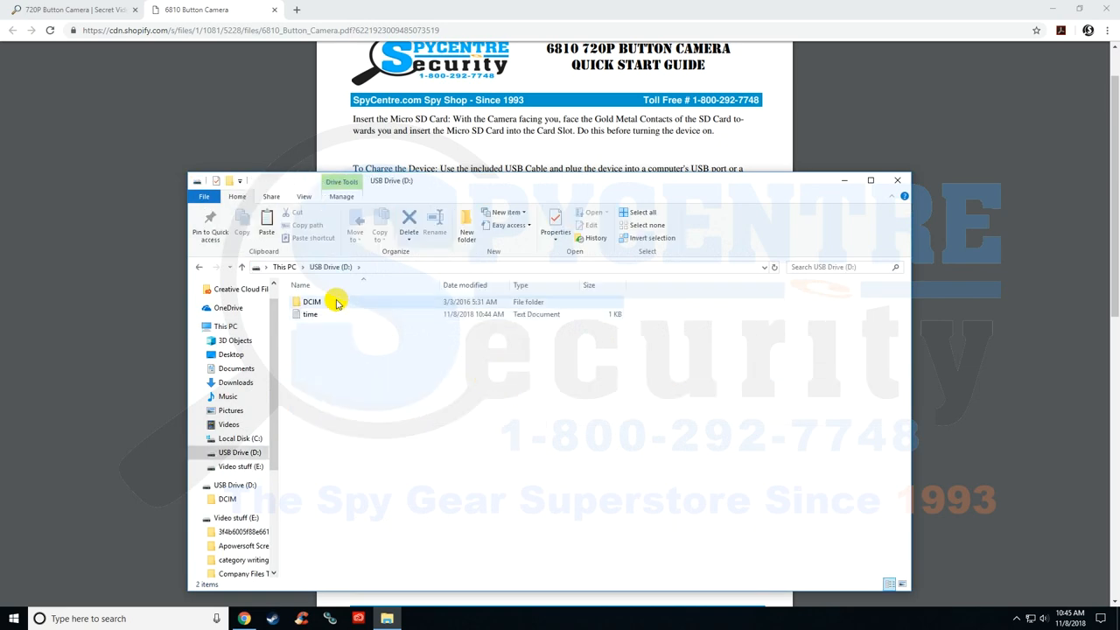
double_click(312, 301)
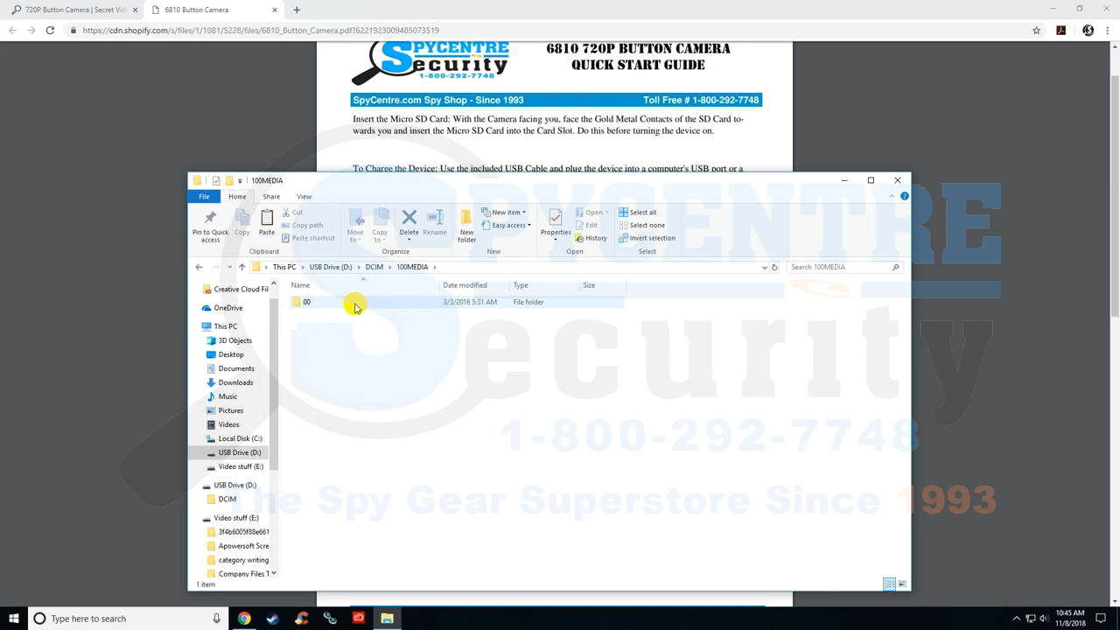
double_click(307, 301)
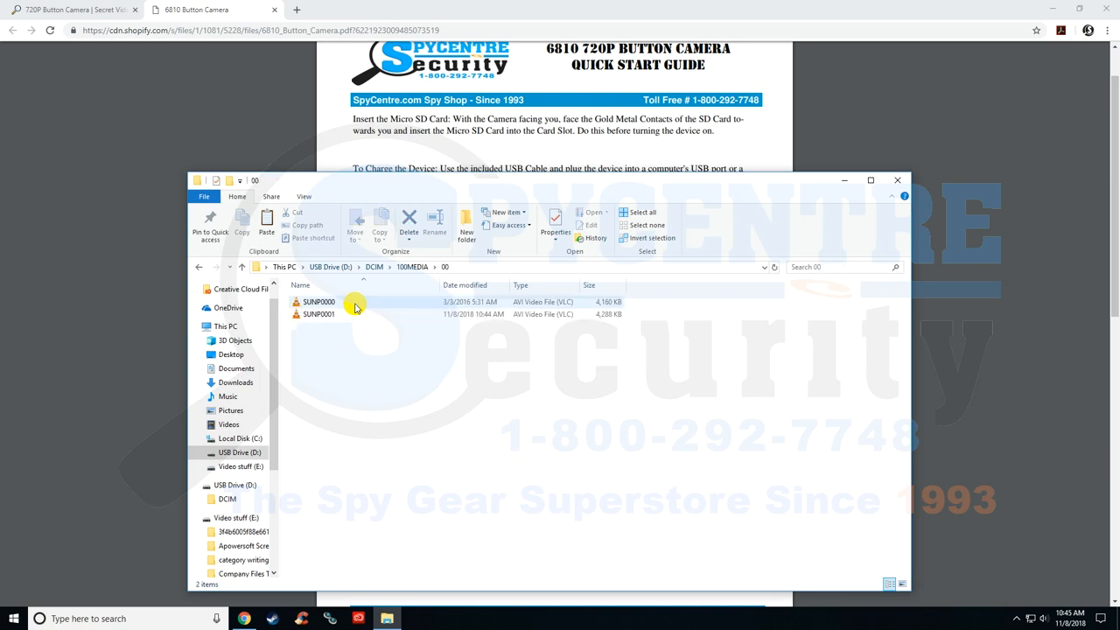
left_click(319, 301)
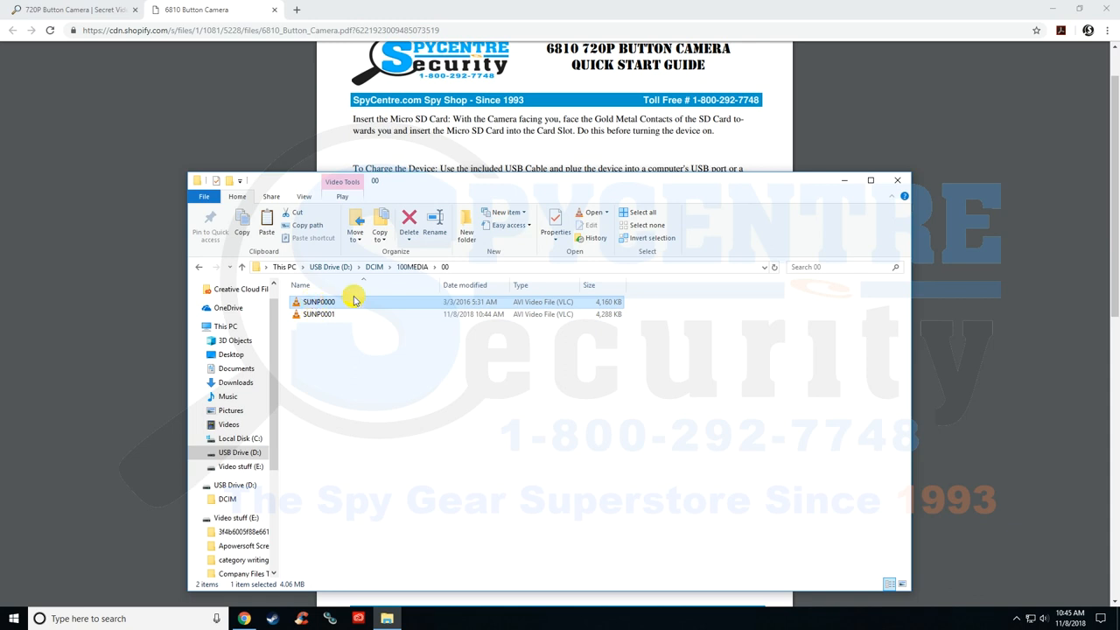
mouse_move(410, 293)
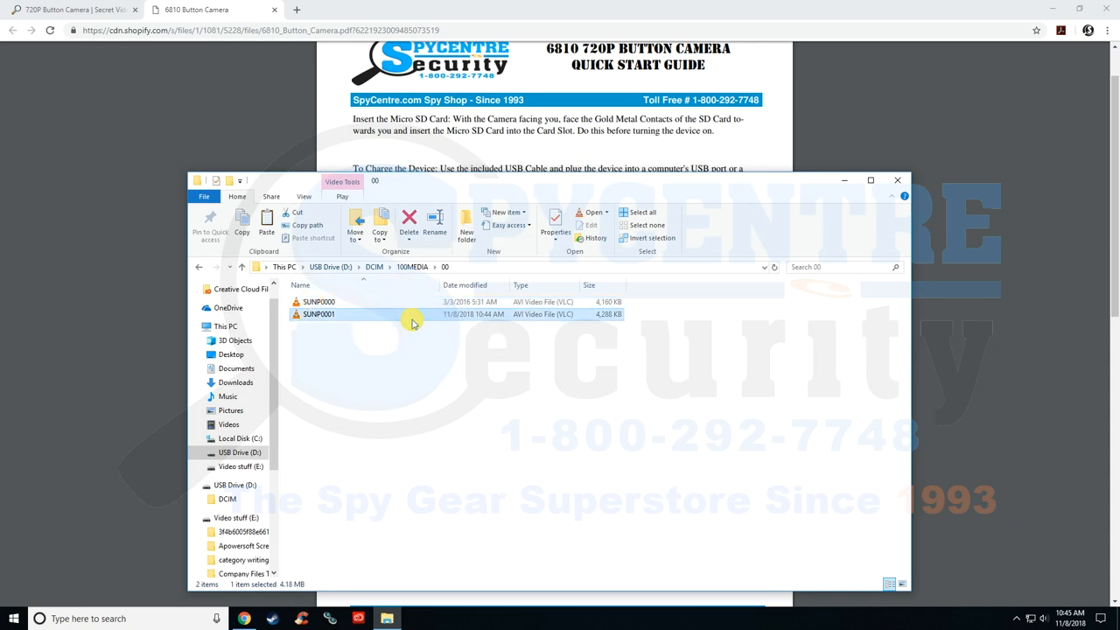
double_click(318, 313)
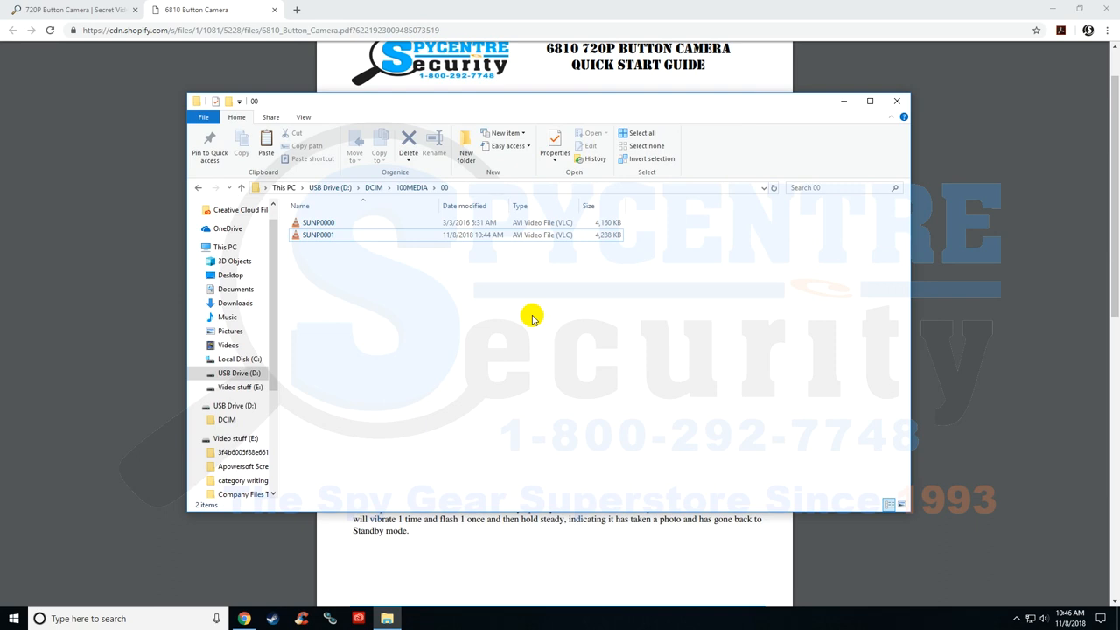
left_click(319, 222)
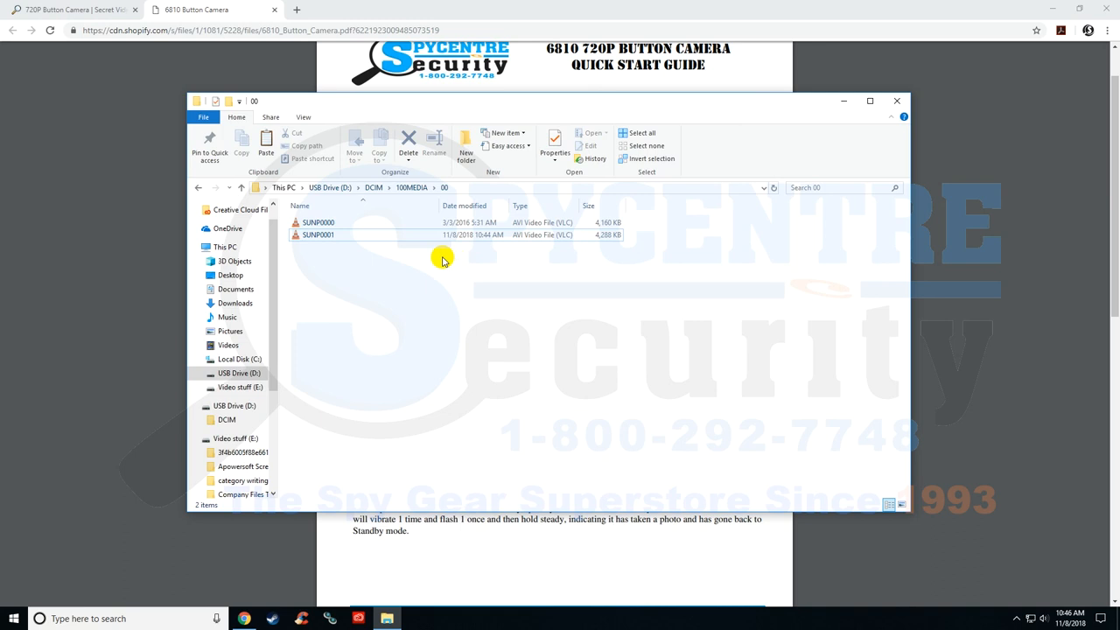
mouse_move(461, 286)
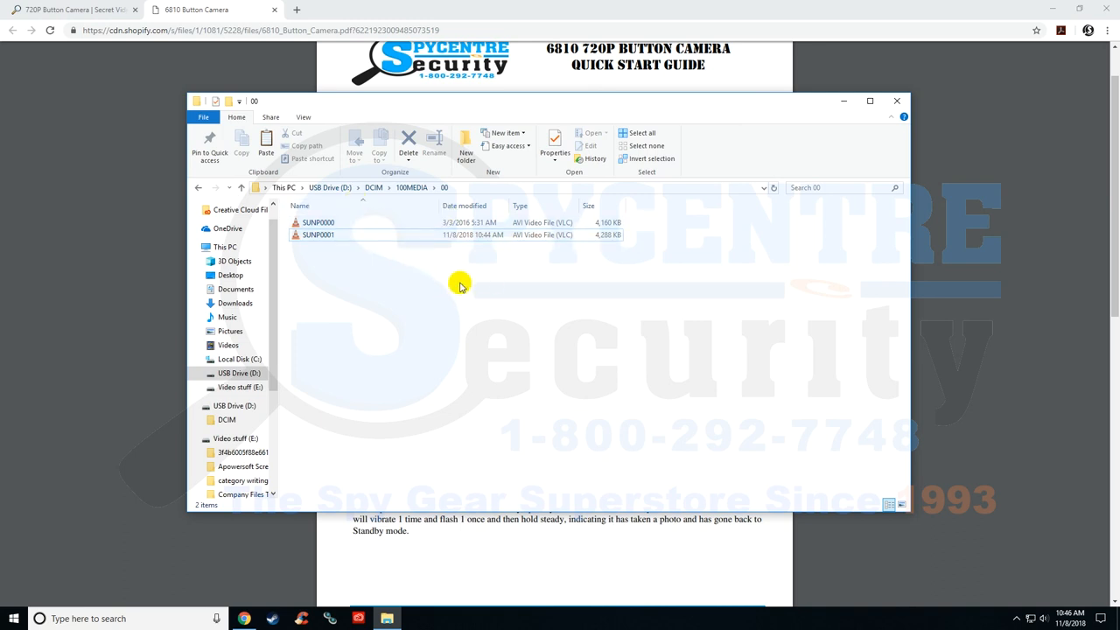
left_click(319, 222)
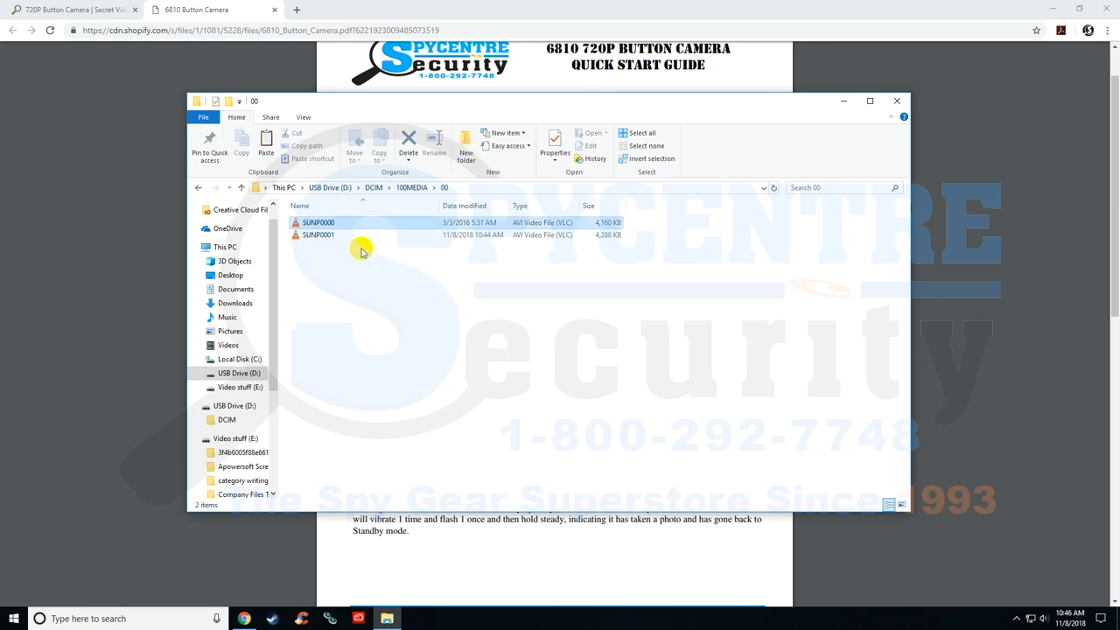
left_click(407, 142)
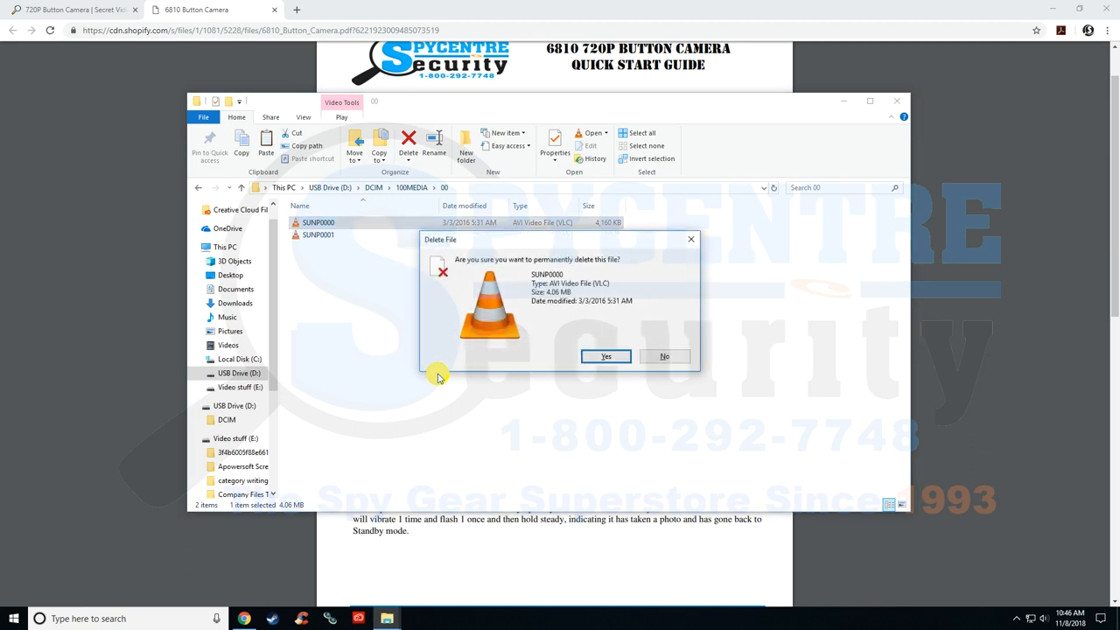
mouse_move(664, 356)
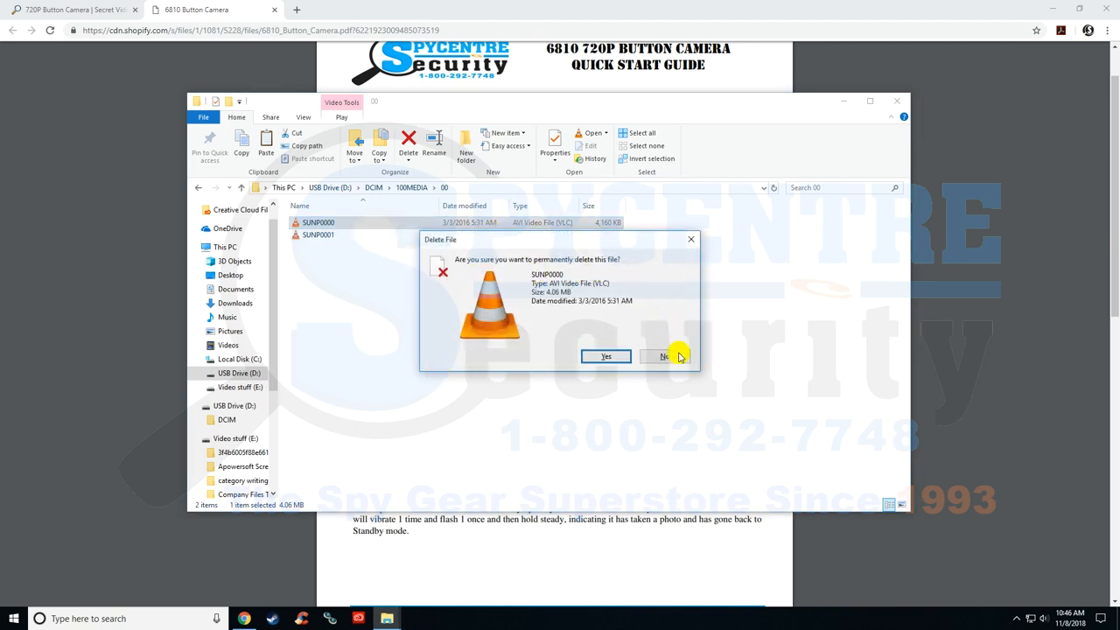
left_click(664, 356)
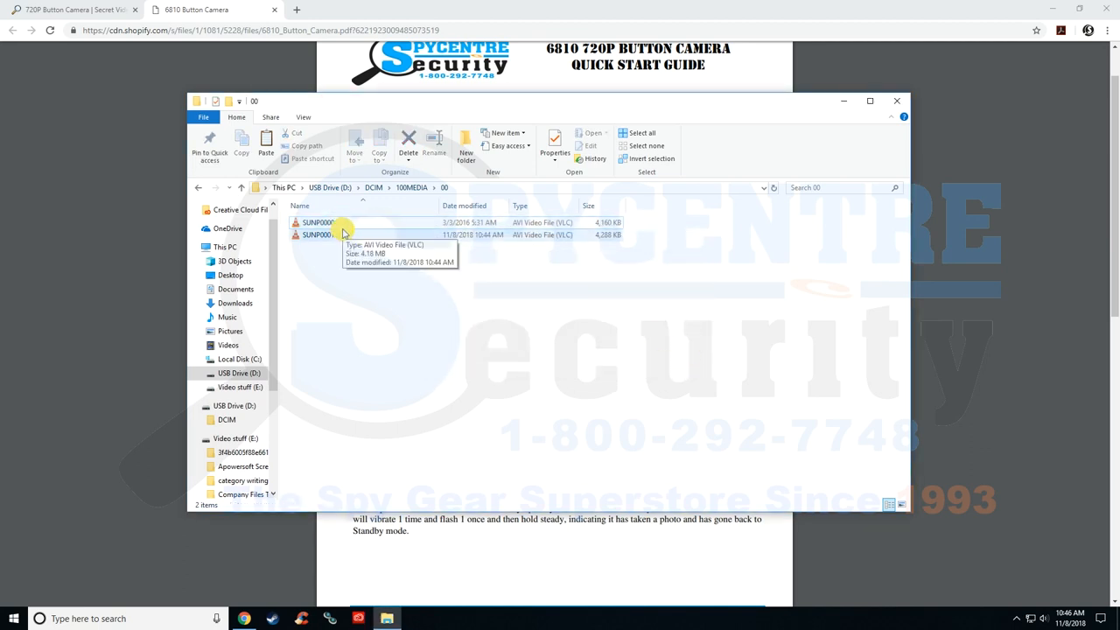
mouse_move(603, 316)
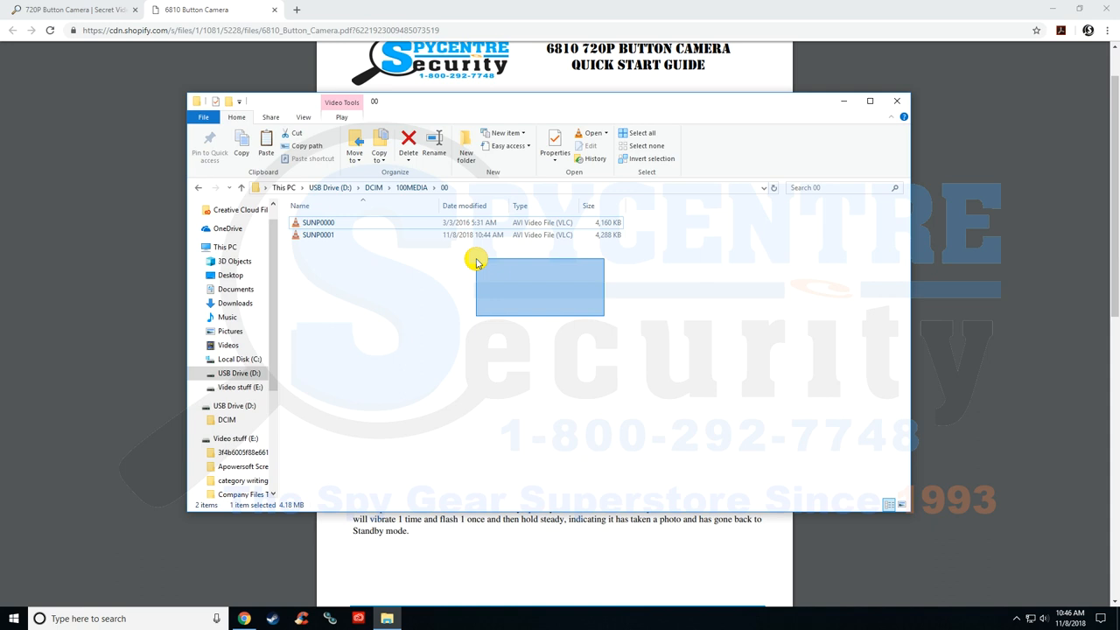
- Select SUNP0000 and SUNP0001 and confirm deleting both permanently
left_click_drag(476, 263, 381, 219)
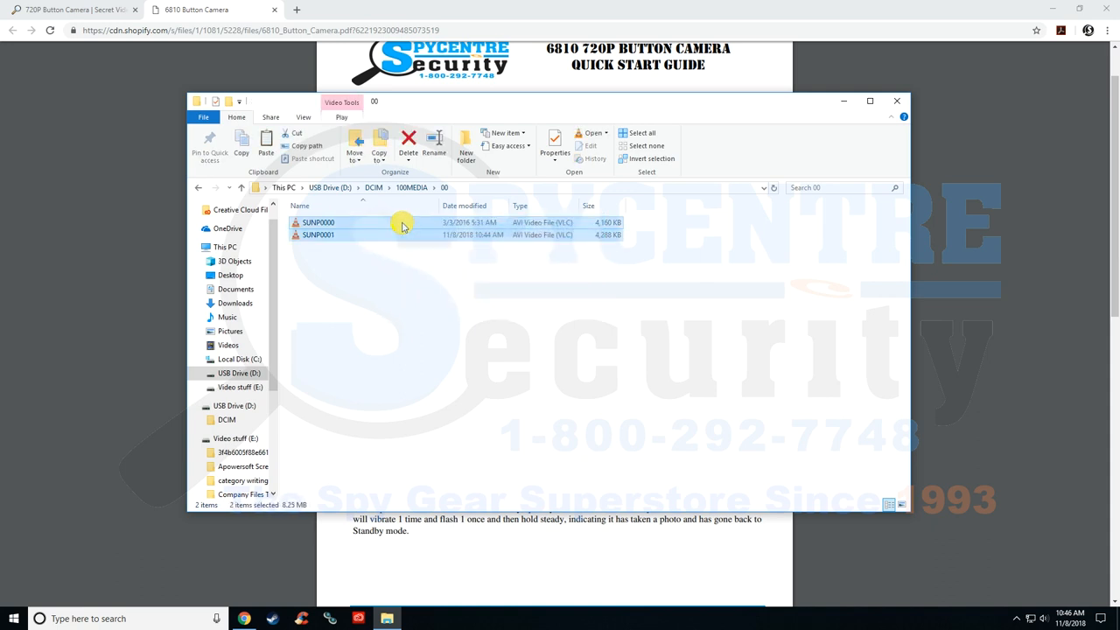
left_click(522, 315)
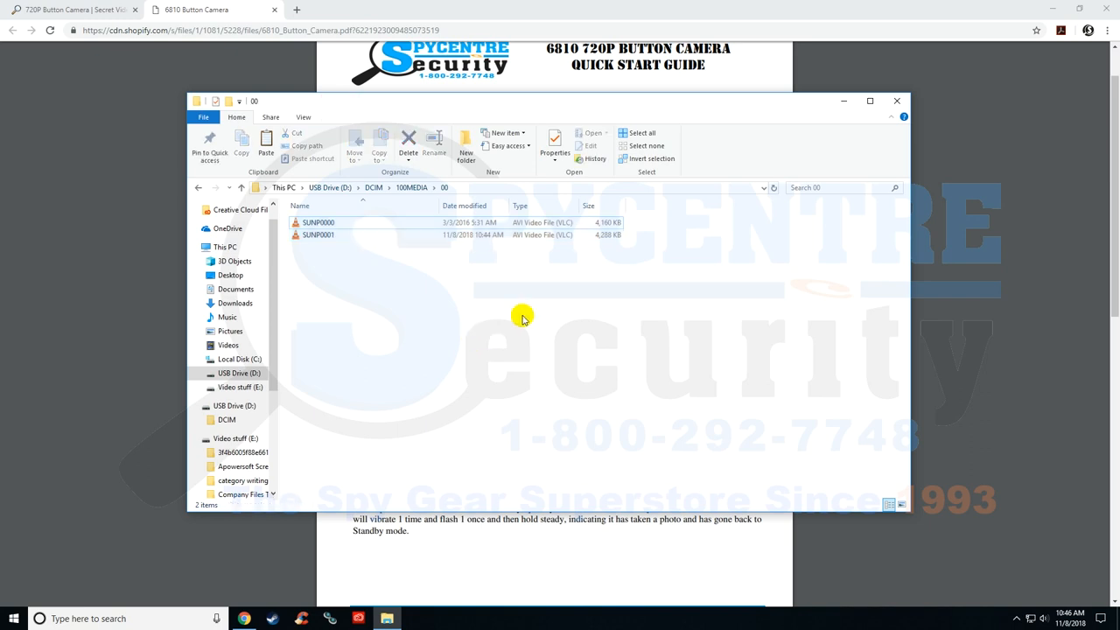
mouse_move(698, 454)
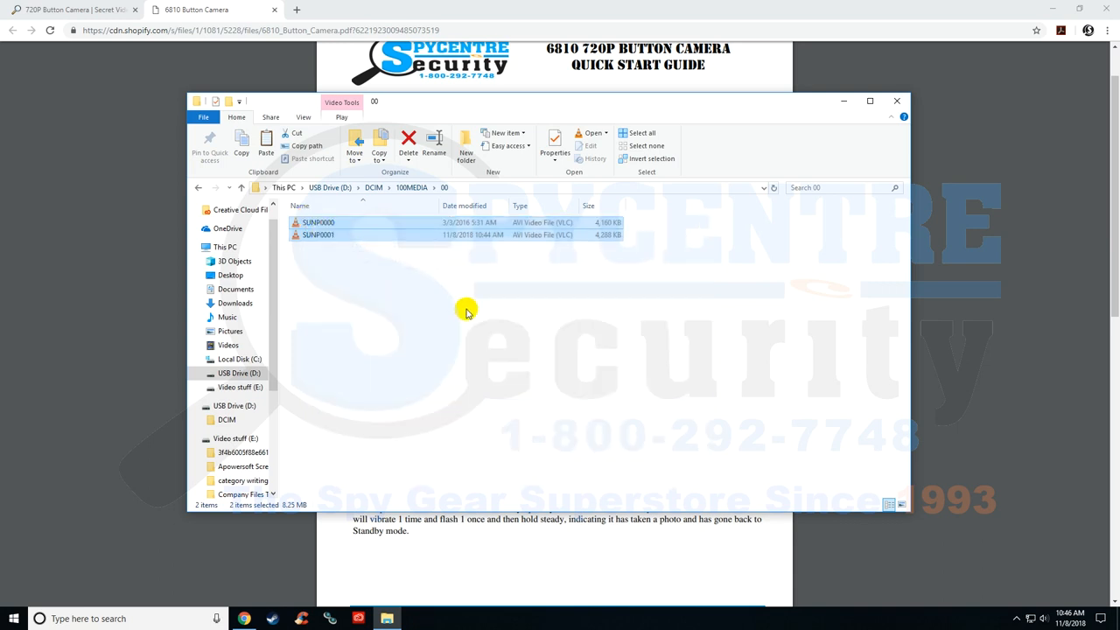
left_click(407, 140)
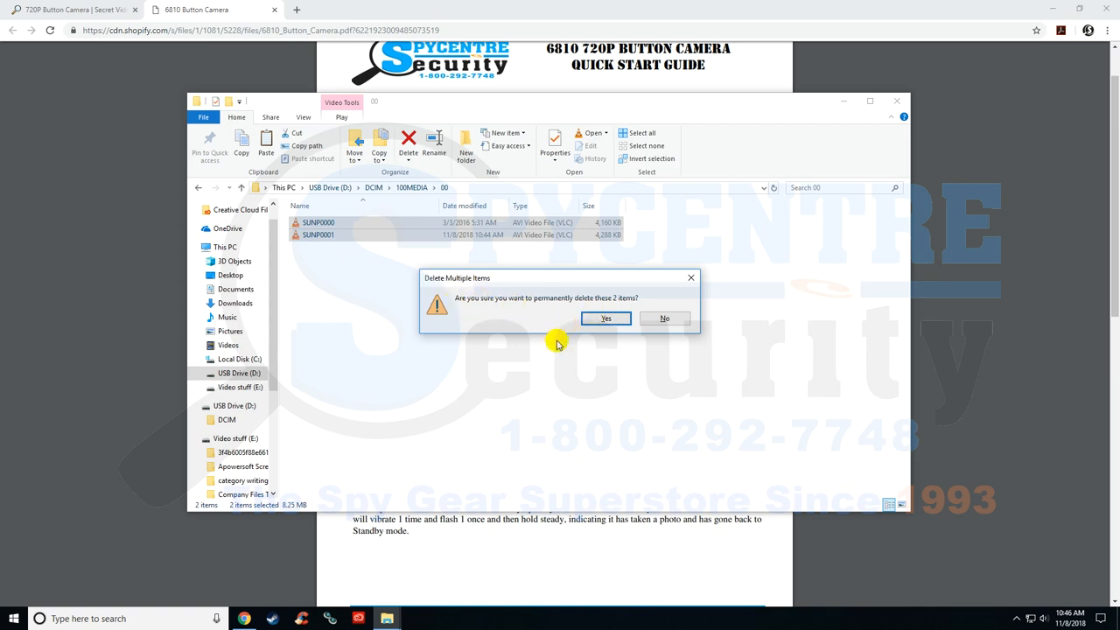
left_click(605, 317)
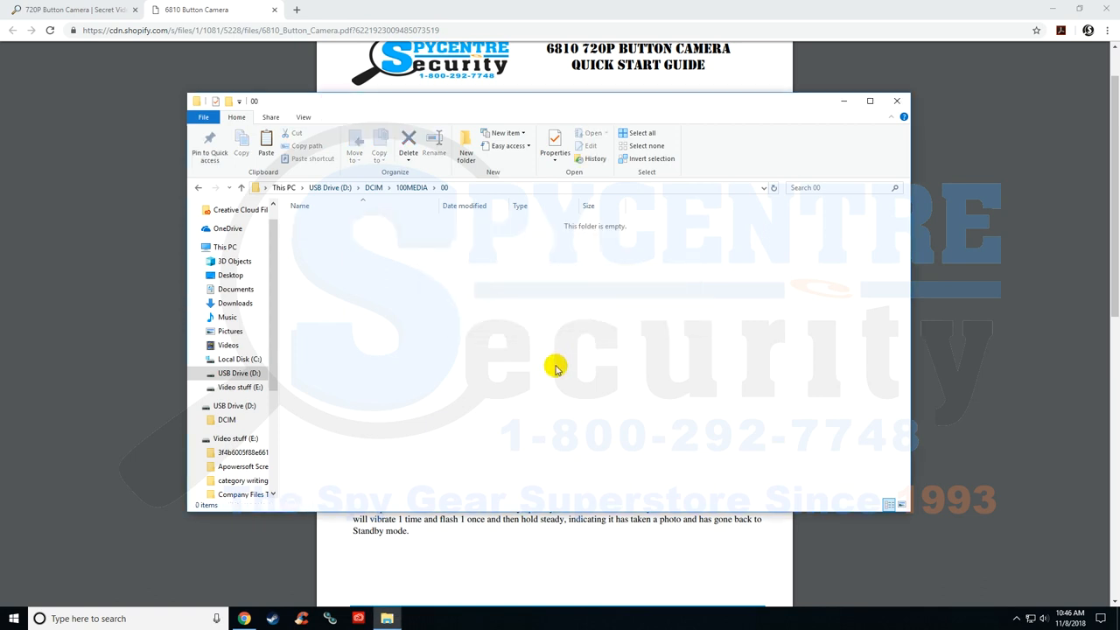